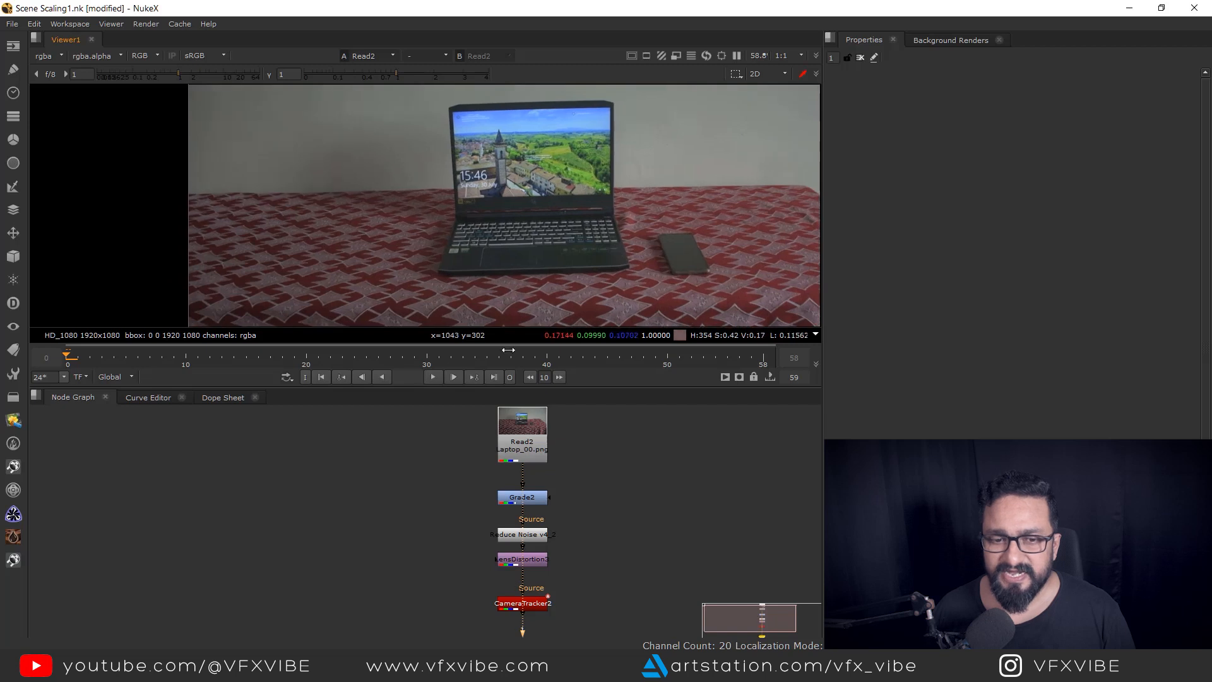
- Scrub the laptop footage, then select CameraTracker2 to show its tracks and settings
left_click(433, 376)
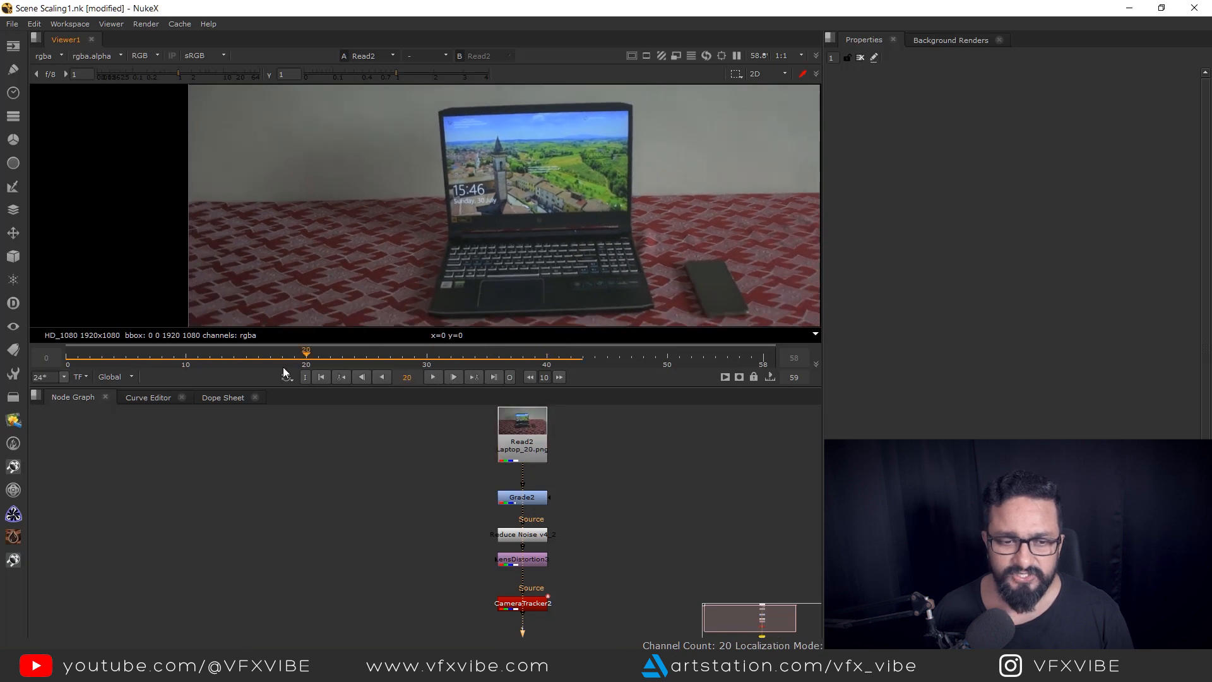
left_click(67, 359)
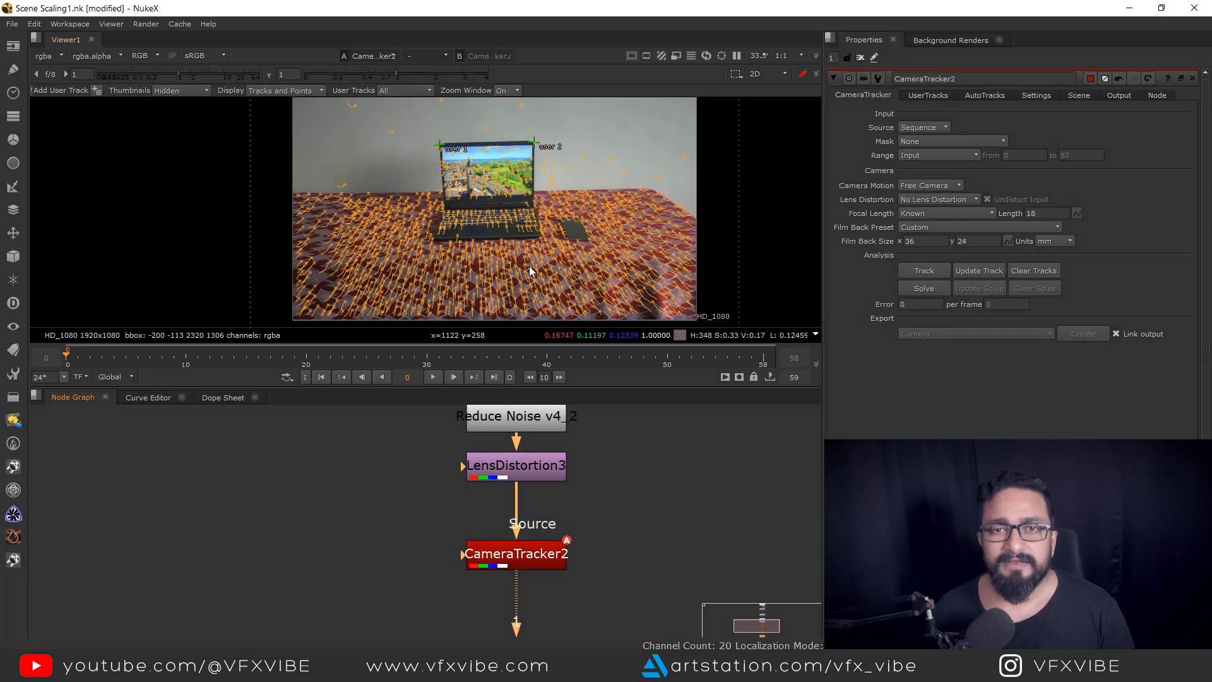
mouse_move(576, 569)
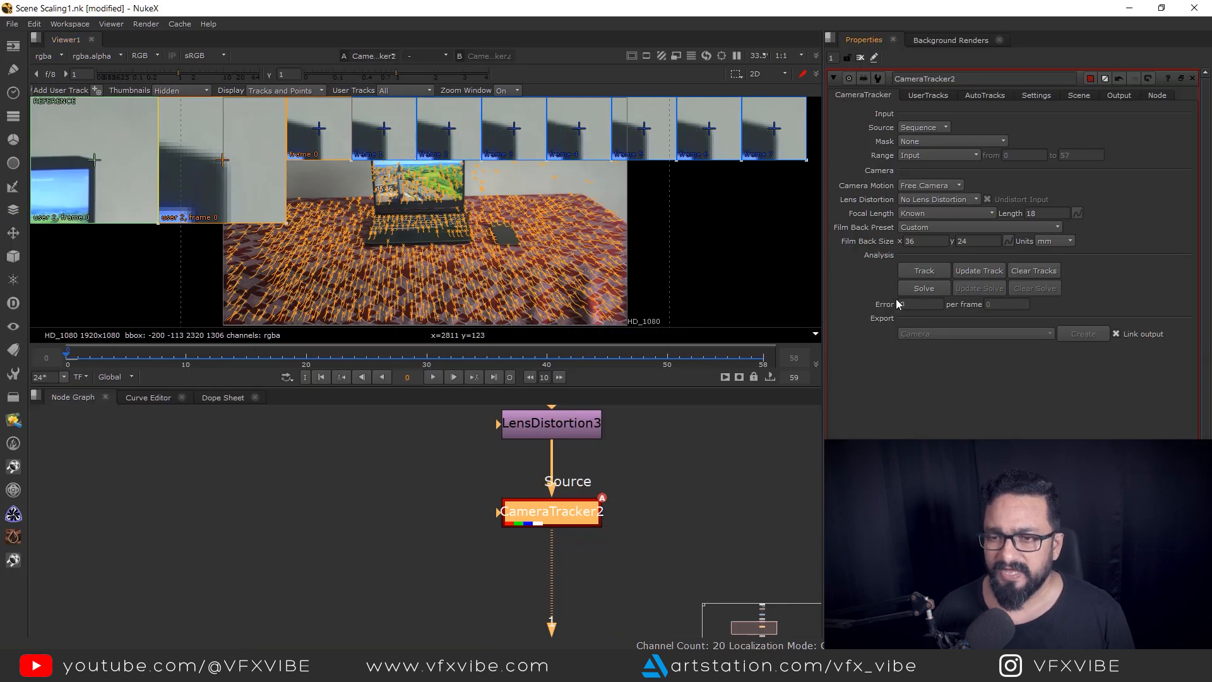
- Solve the camera track (error 1.55) and bring up the AutoTracks error statistics
left_click(925, 288)
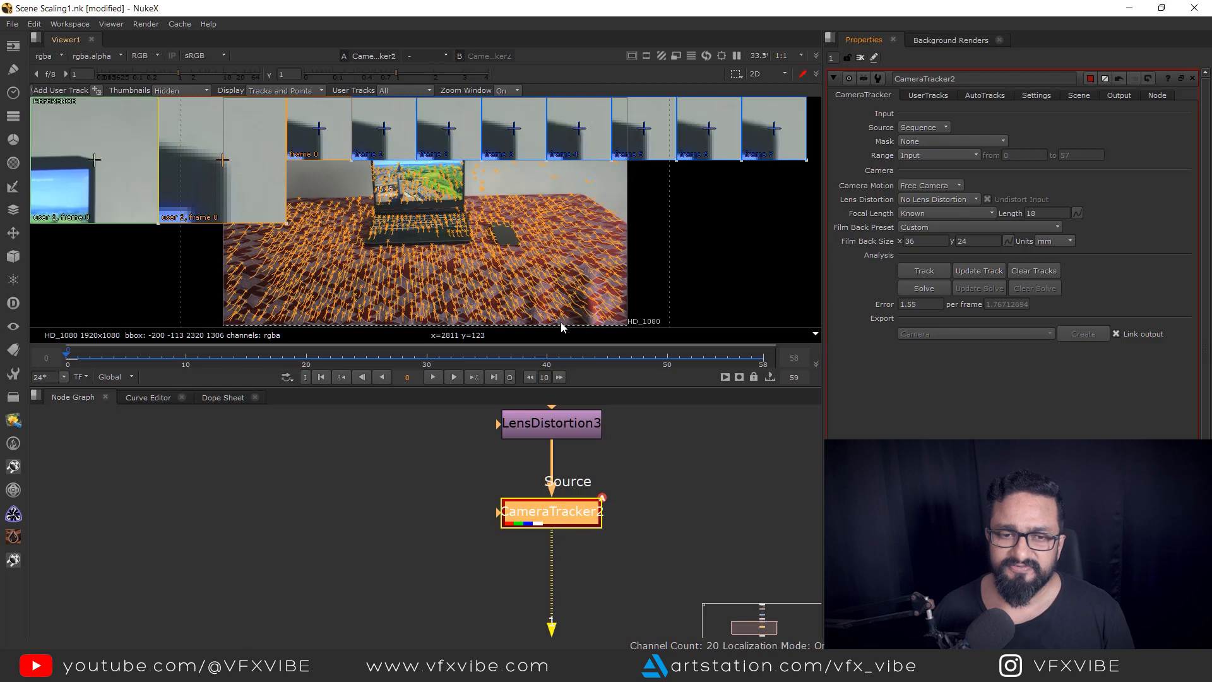
left_click(924, 288)
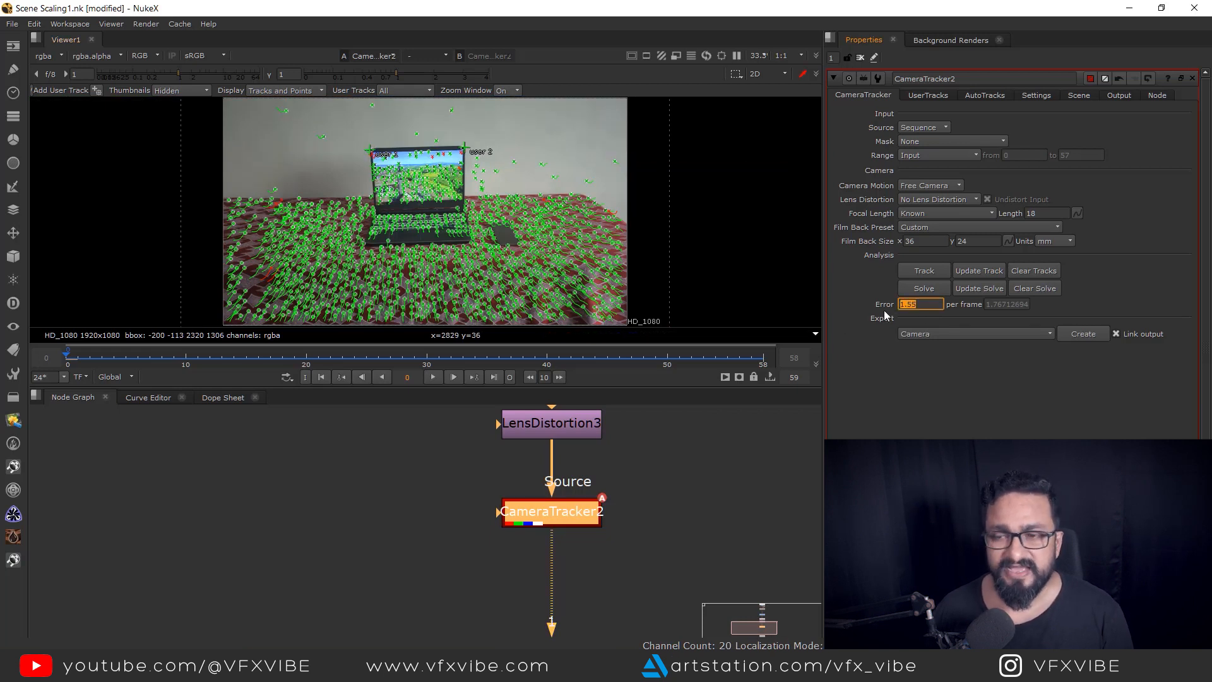
left_click(985, 94)
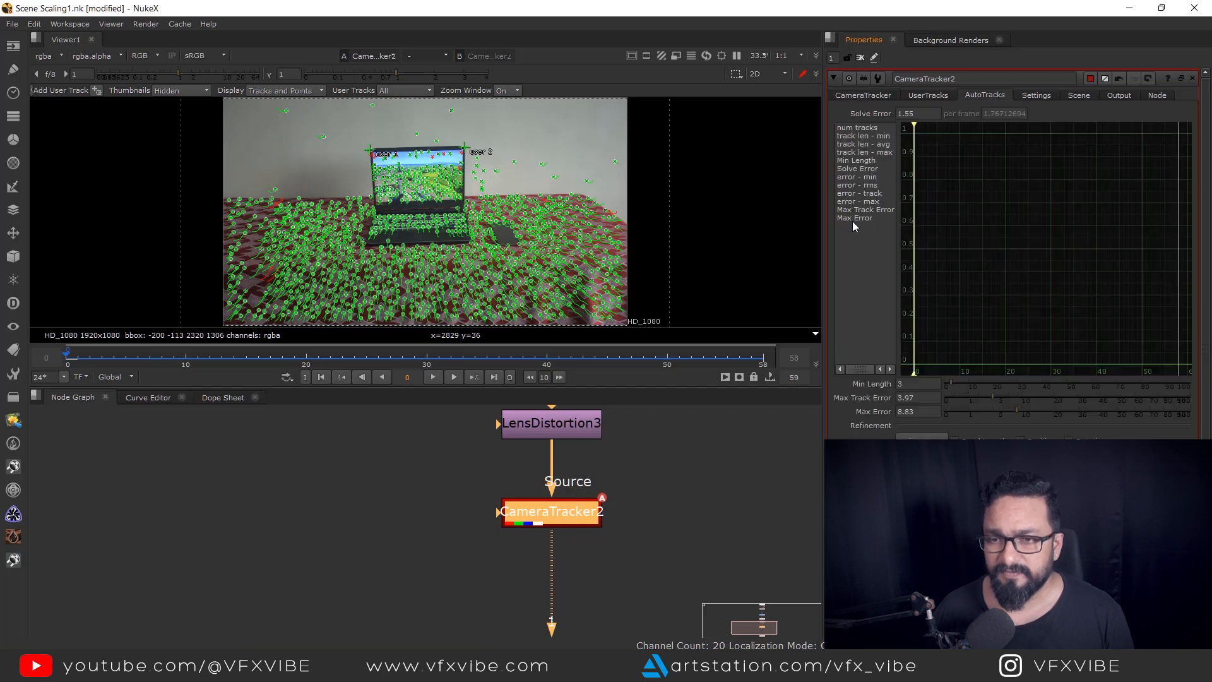
left_click(855, 201)
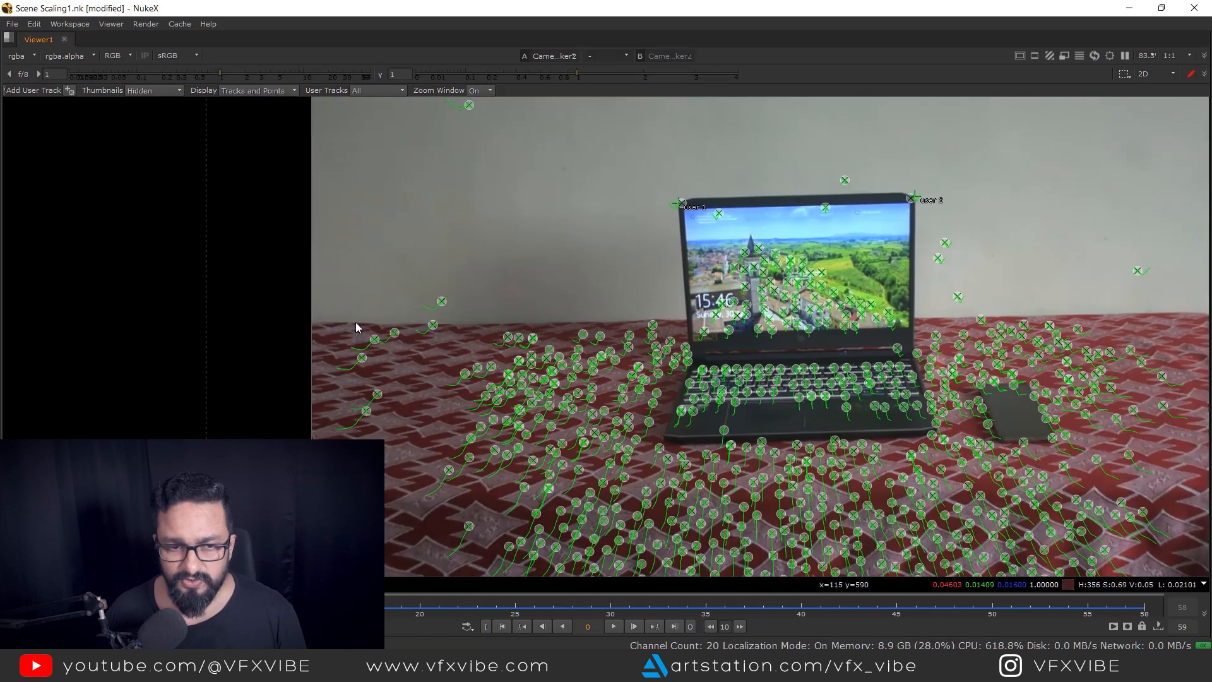
- Make the tablecloth tracks the ground plane and orbit the 3D point cloud to check it lies flat
left_click_drag(455, 335, 539, 402)
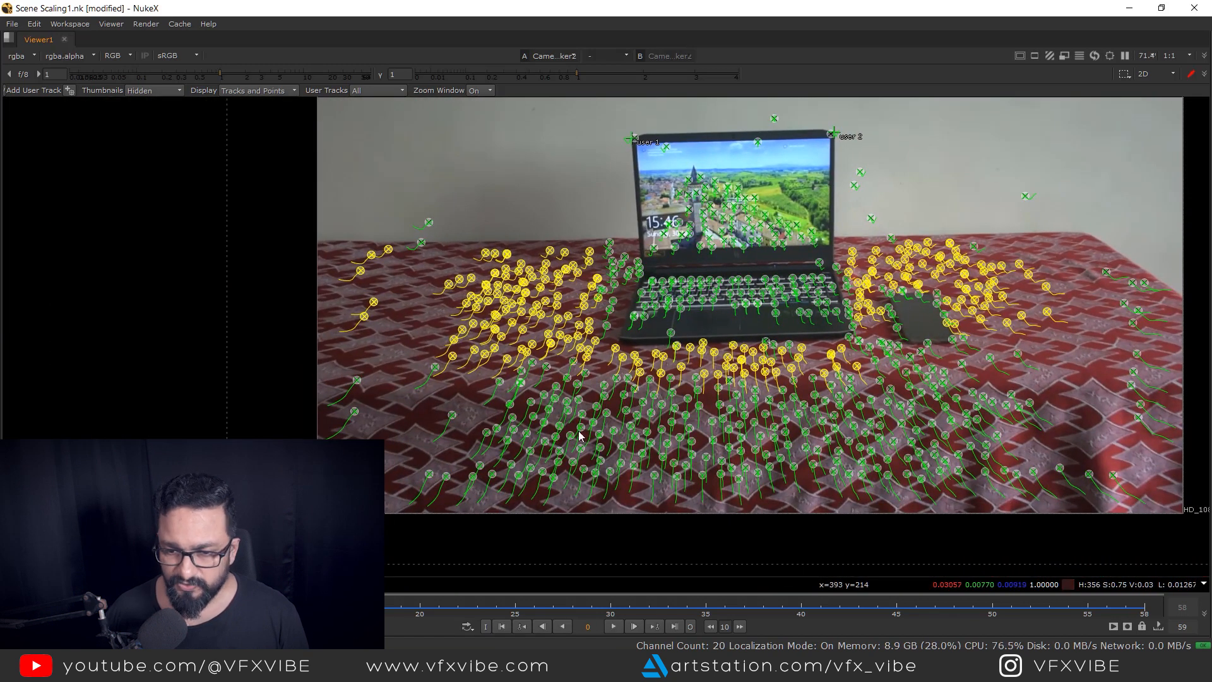
mouse_move(398, 376)
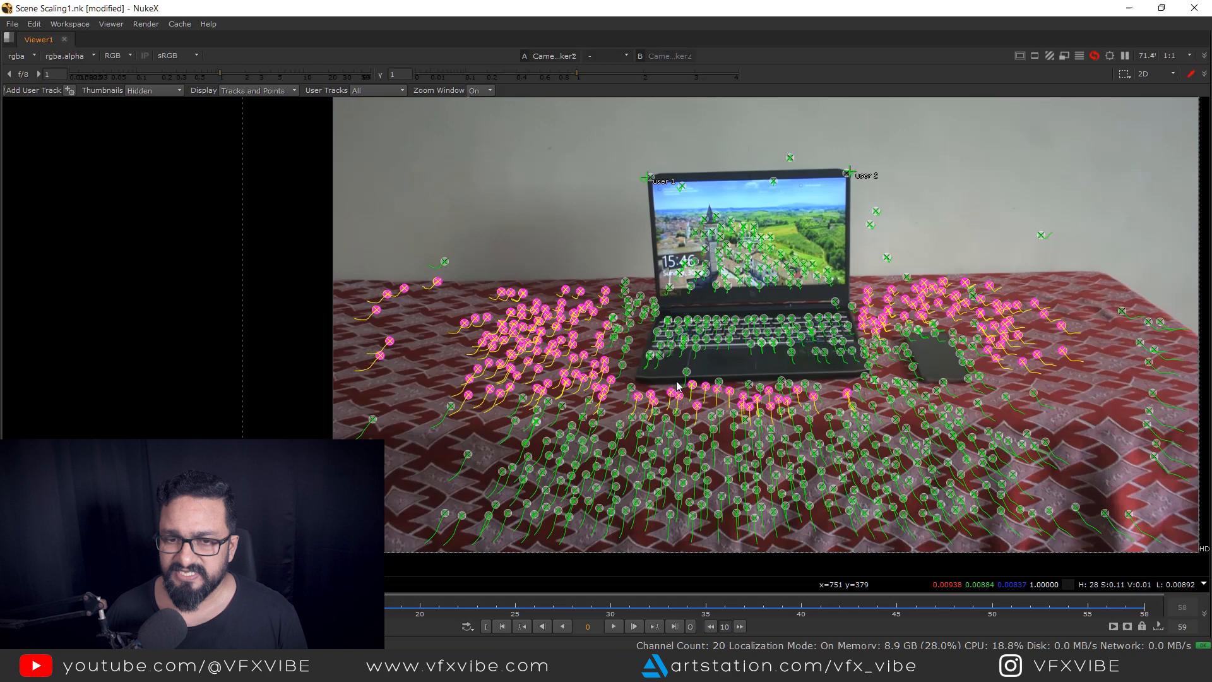
left_click(1154, 73)
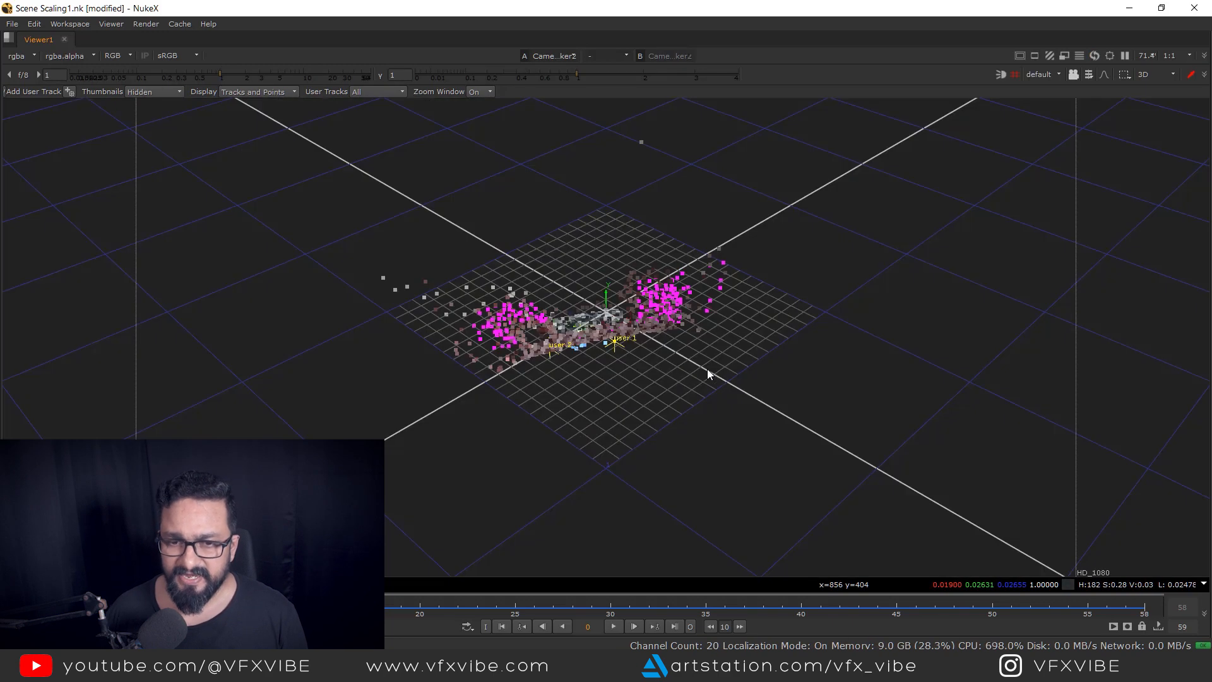
left_click_drag(709, 375, 619, 352)
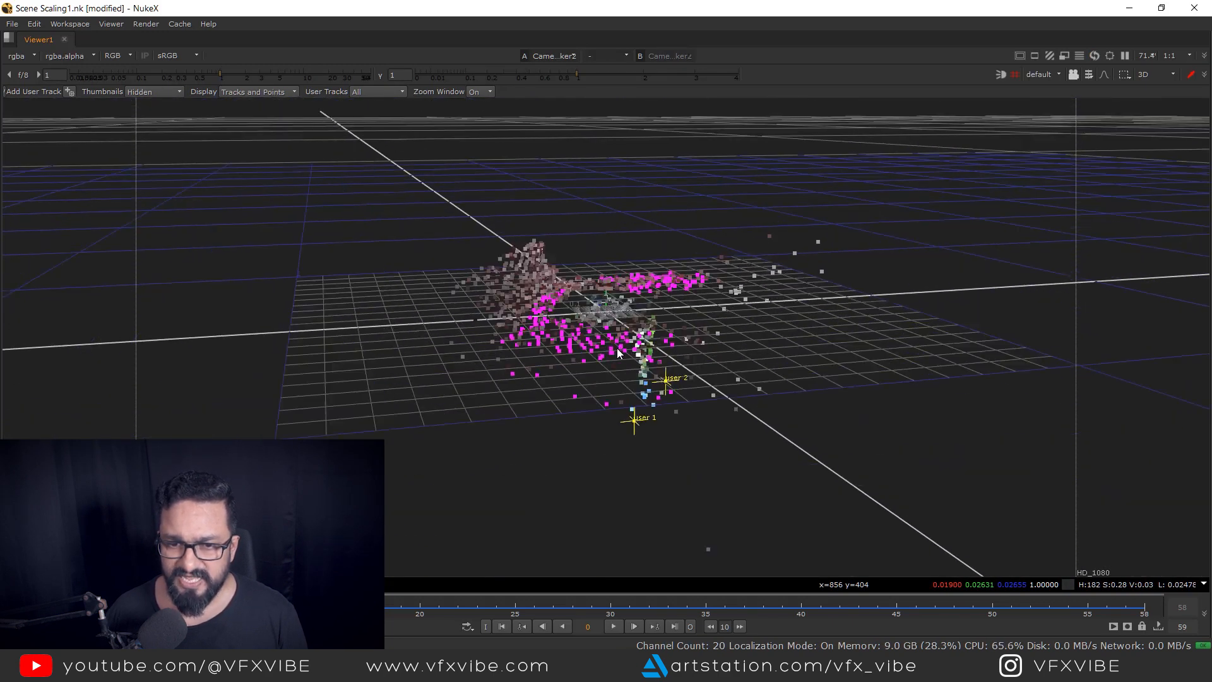
left_click_drag(619, 352, 677, 414)
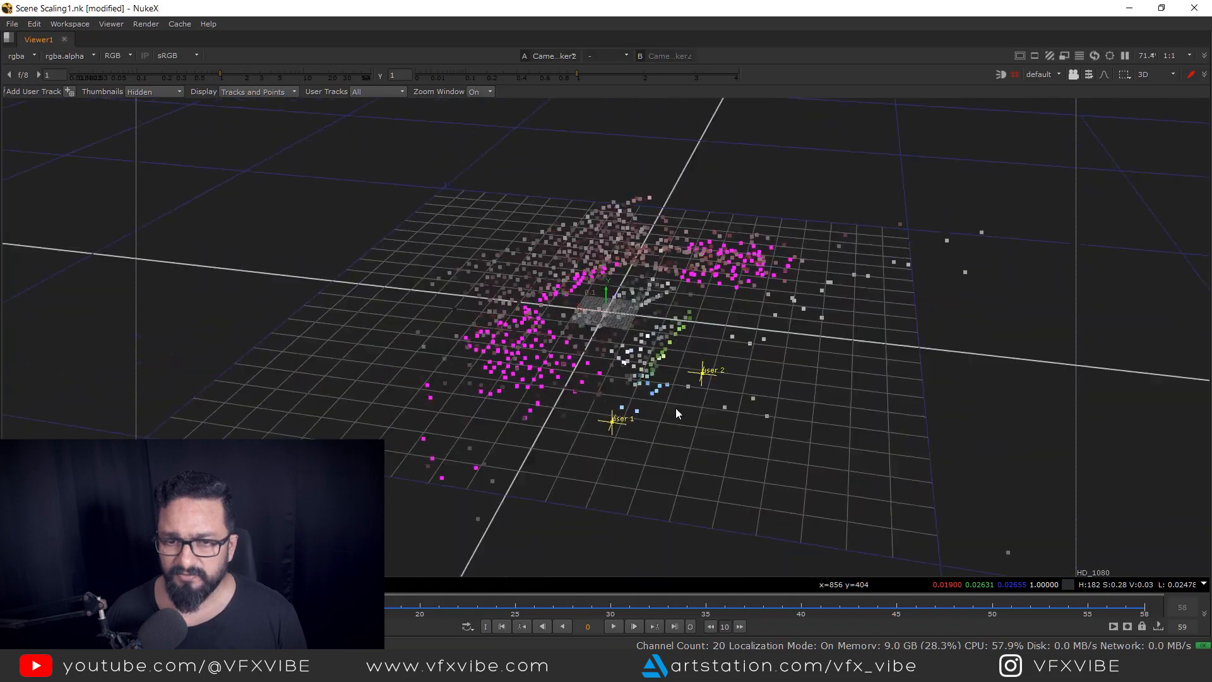
left_click_drag(677, 415, 501, 418)
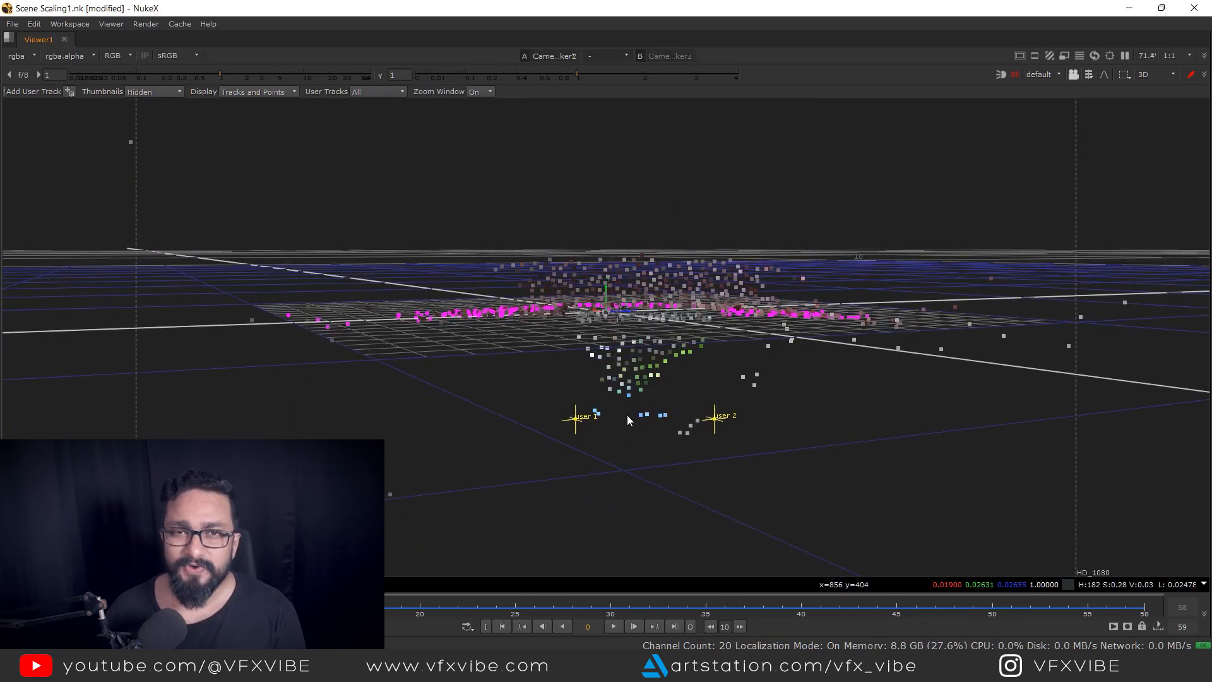
mouse_move(617, 370)
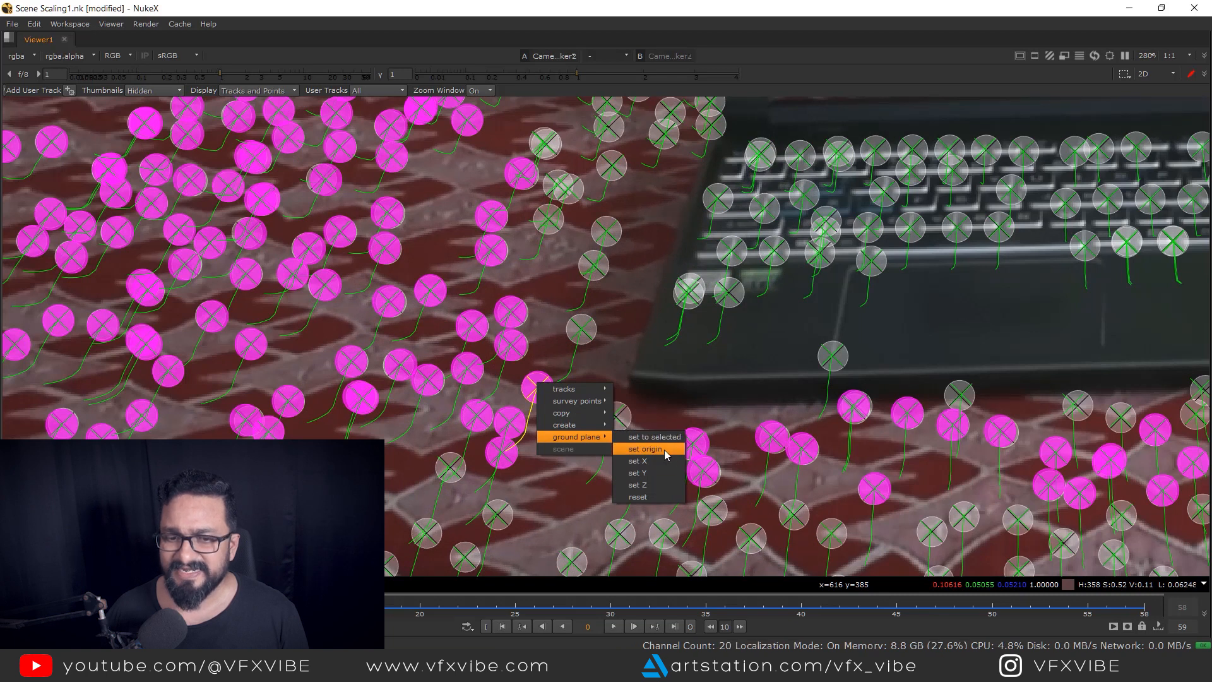
- Set the ground plane origin at a tablecloth track and check it side-on in 3D
left_click(648, 448)
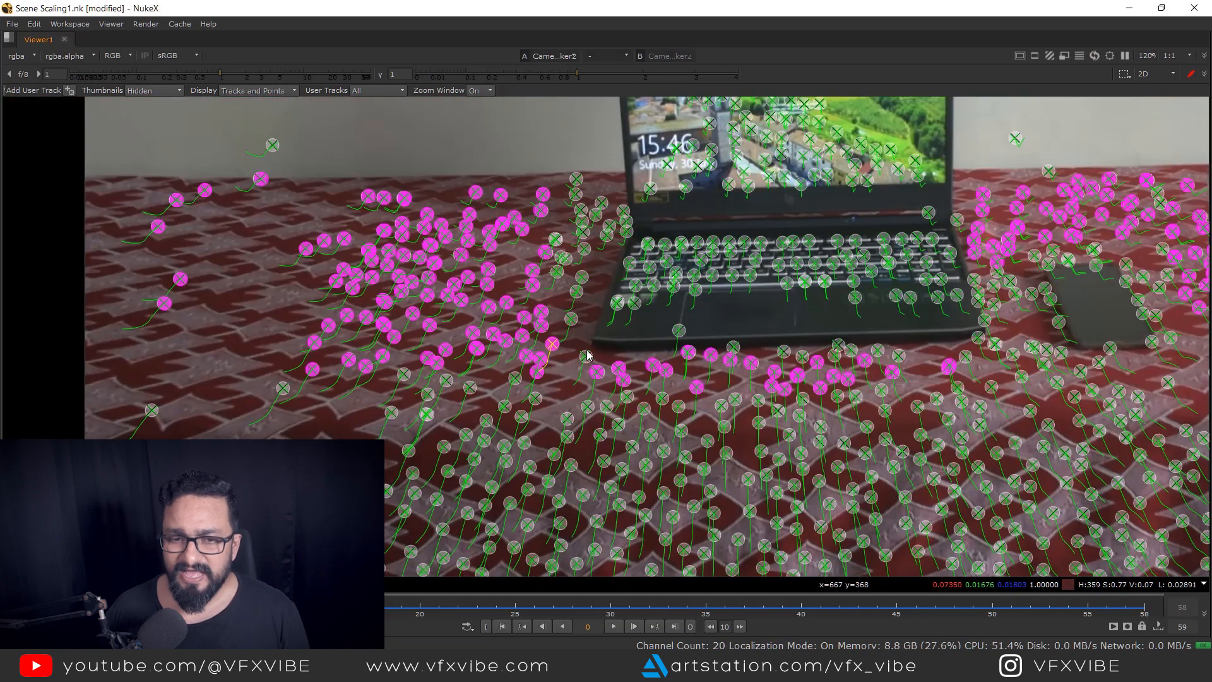
left_click(1157, 73)
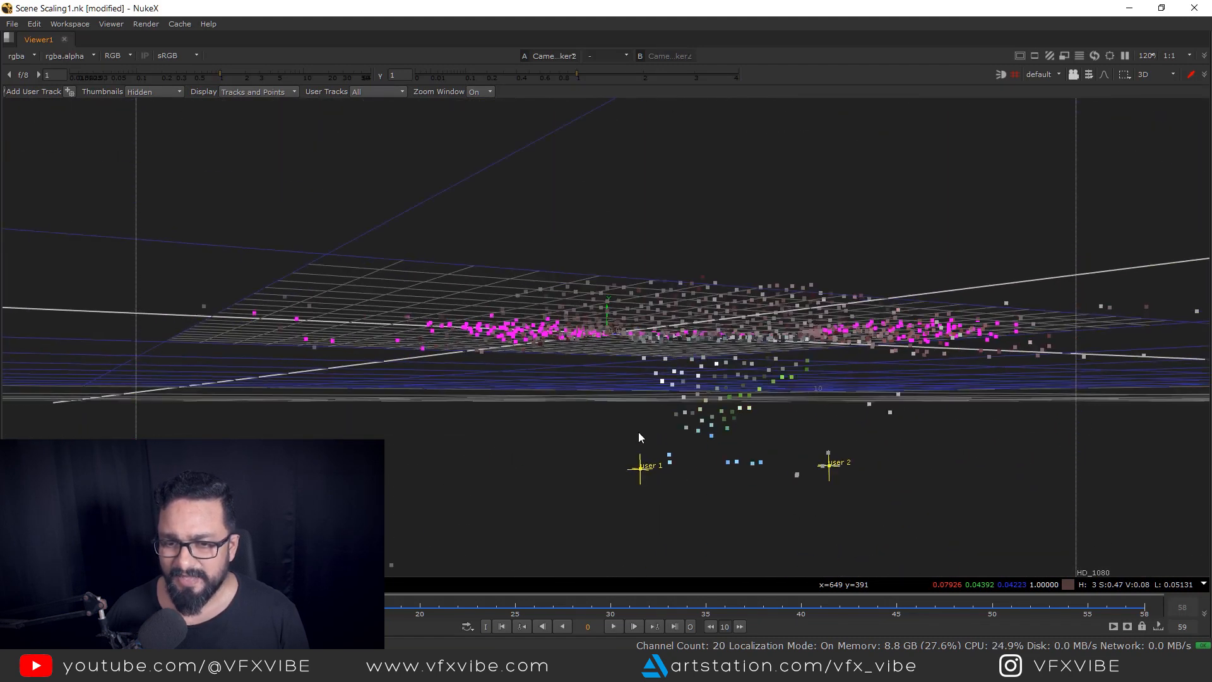
left_click_drag(639, 437, 783, 431)
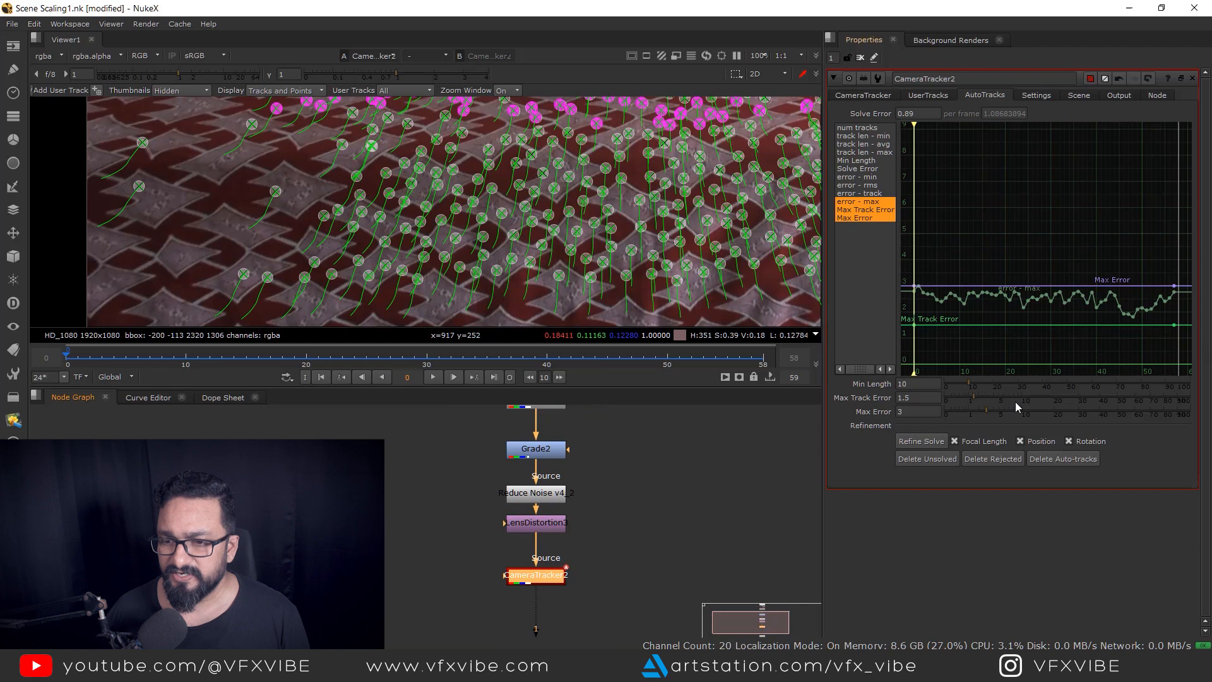
- Rotate the scene 180° and review the point cloud from side and front views
left_click(864, 94)
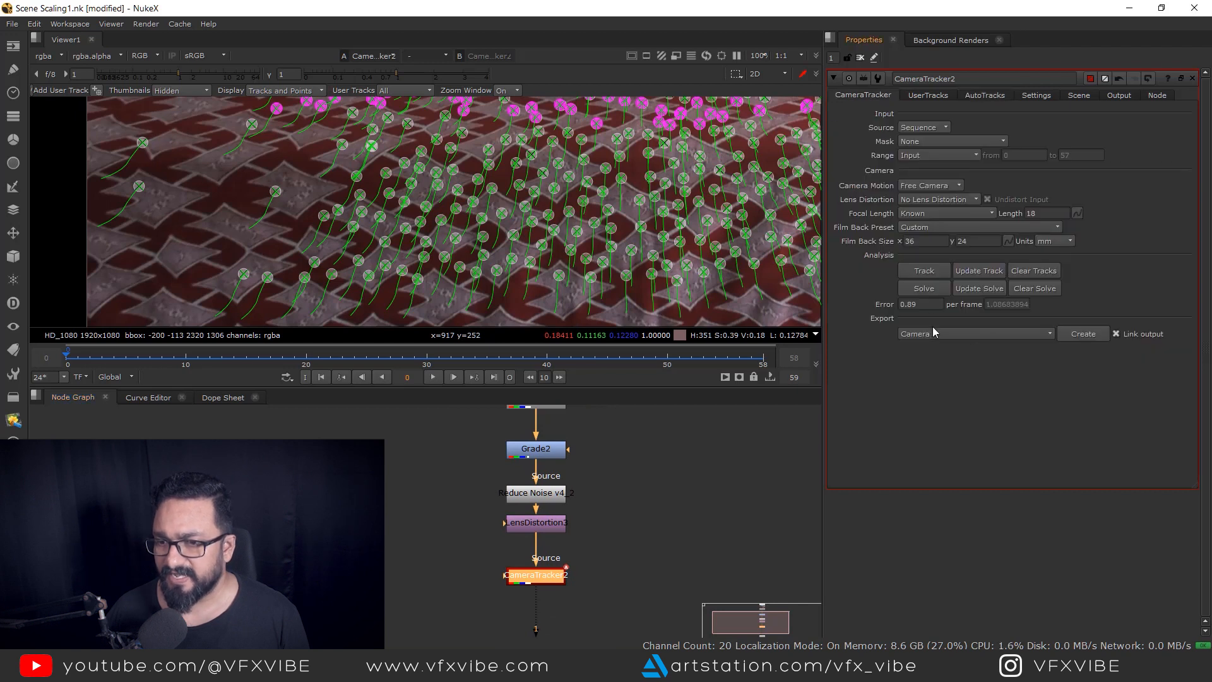
left_click(975, 333)
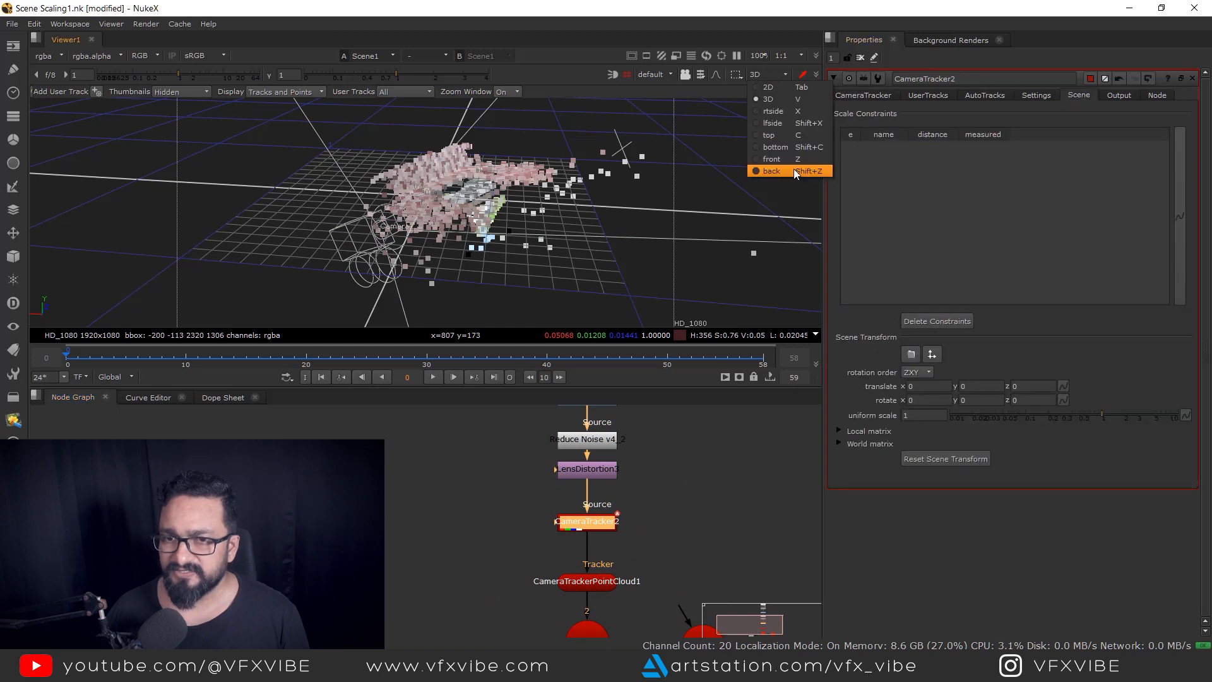
left_click(773, 111)
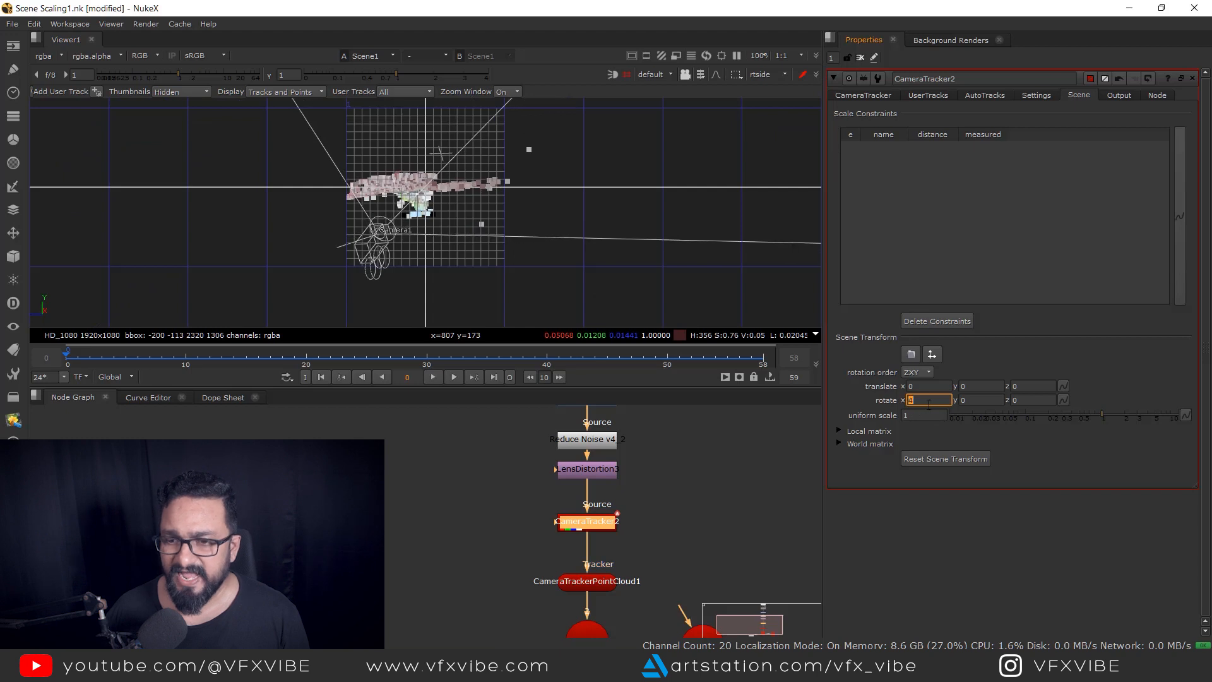
type("180")
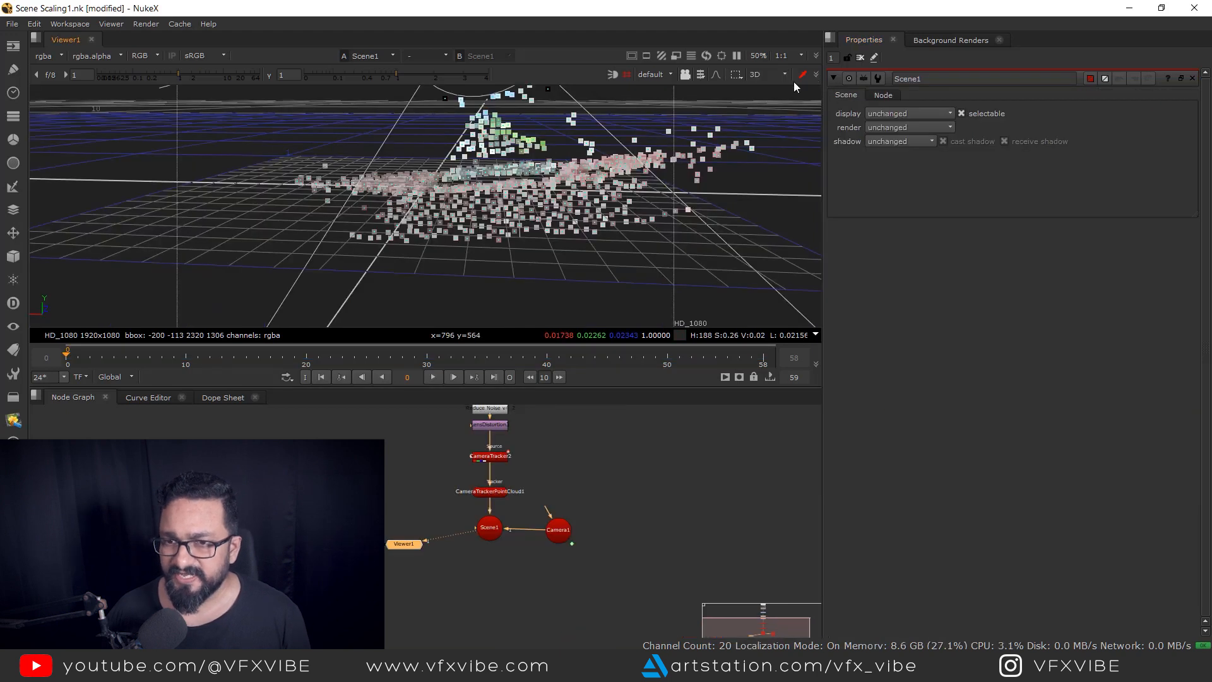
left_click(783, 73)
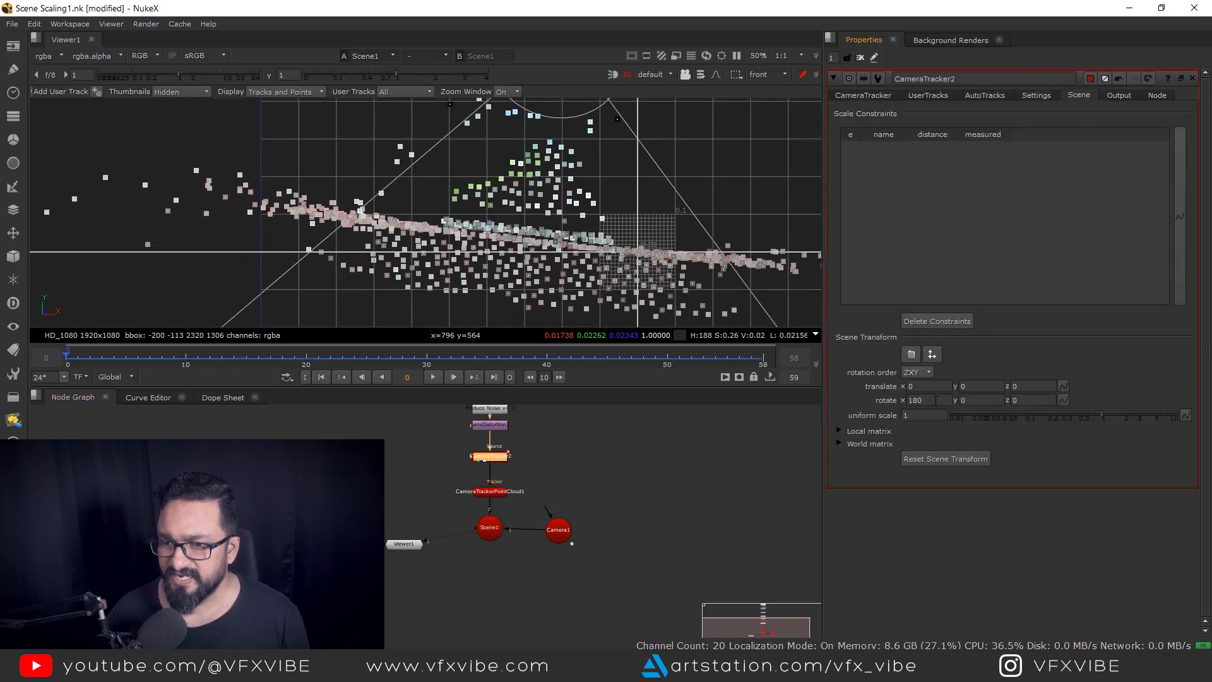
left_click(1032, 399)
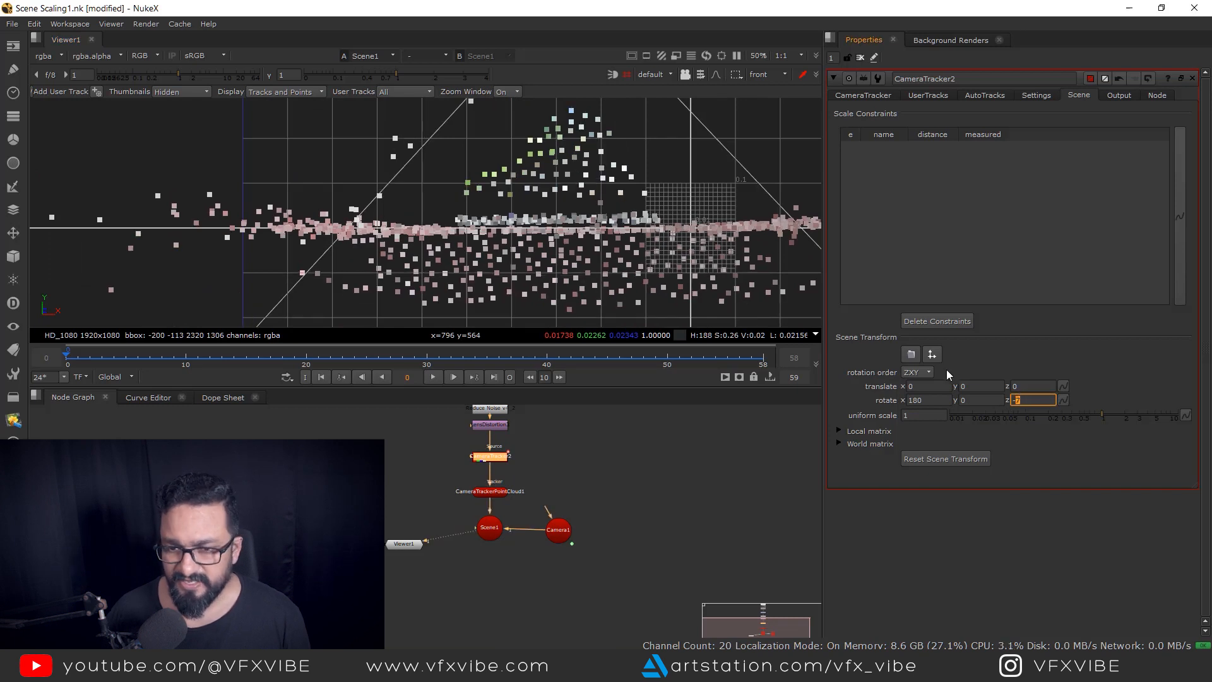
- Set the scene's z rotation to -5.5 and offset to 0.0, then check it in the 3D views
type("-5.5")
left_click(981, 386)
type(".1")
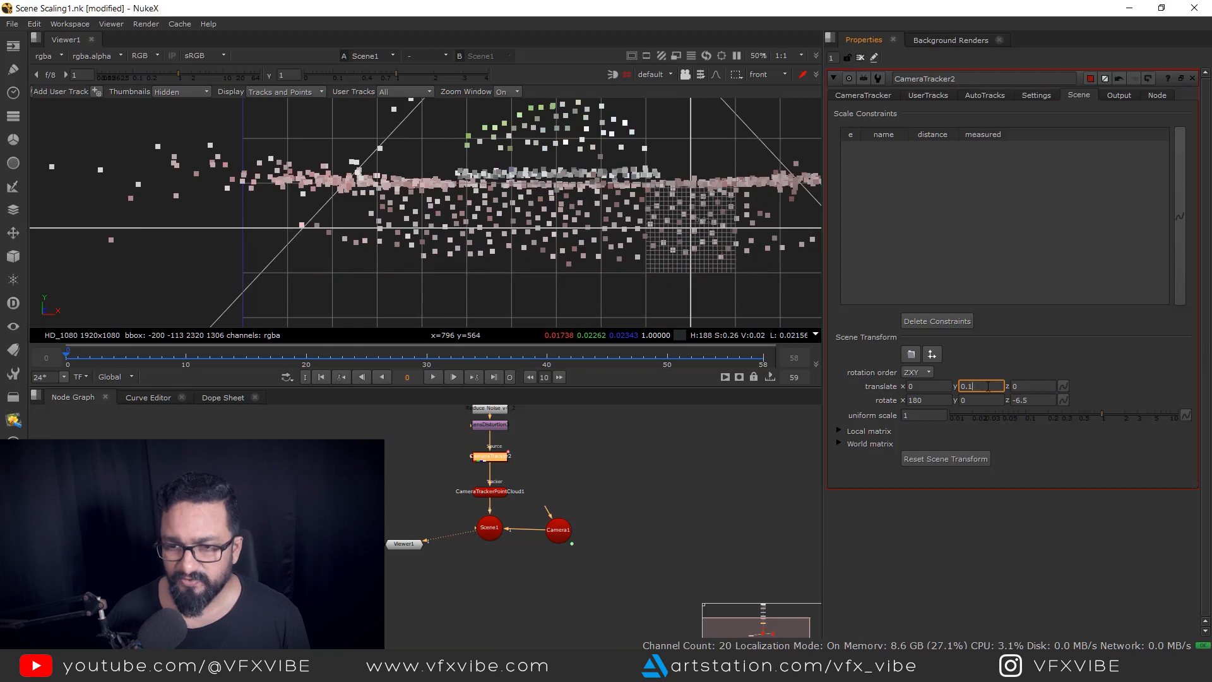
type("0.0")
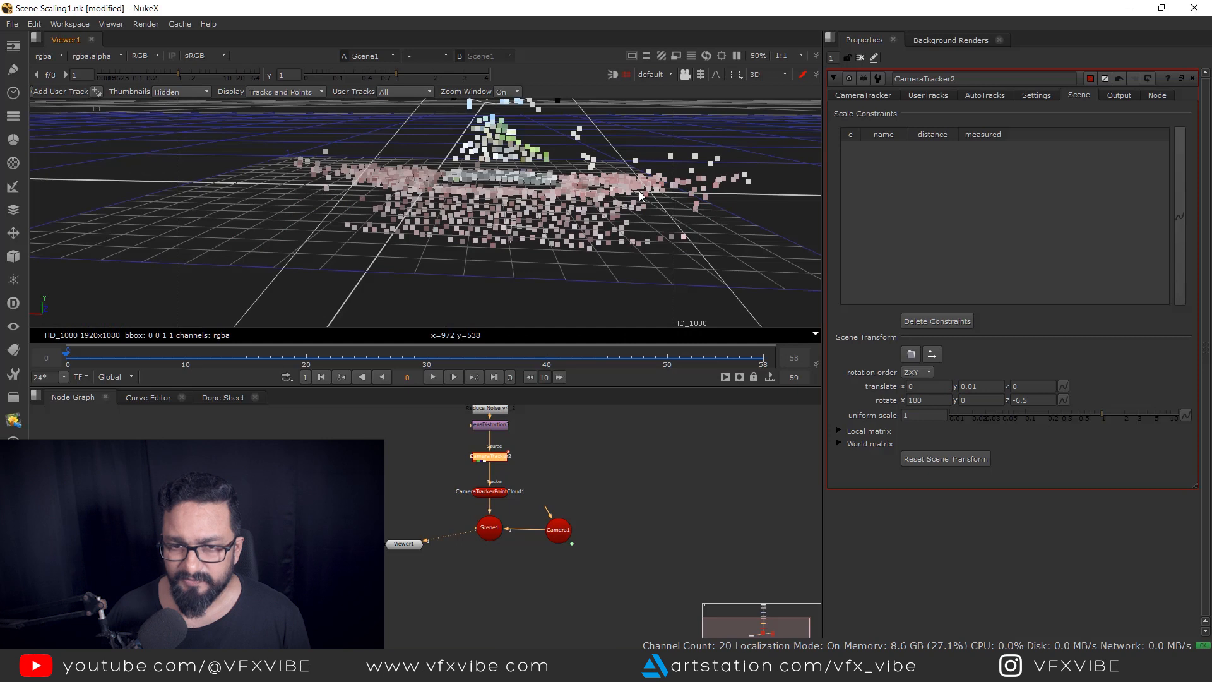
left_click(781, 74)
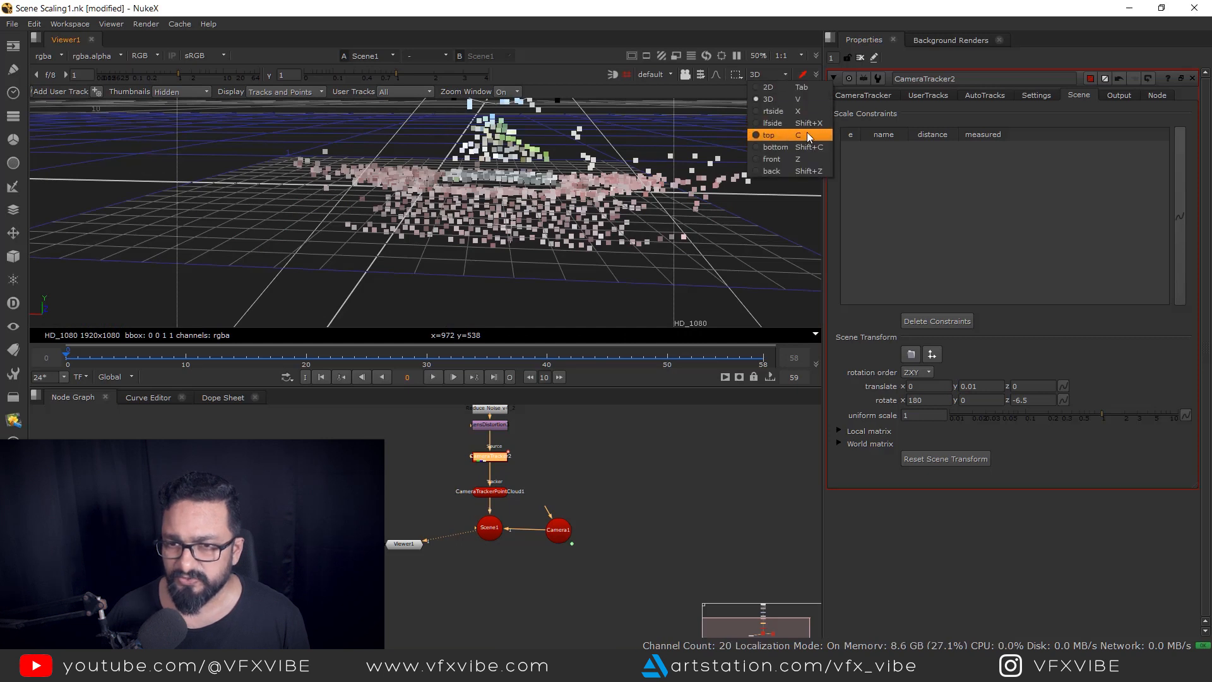
left_click(773, 122)
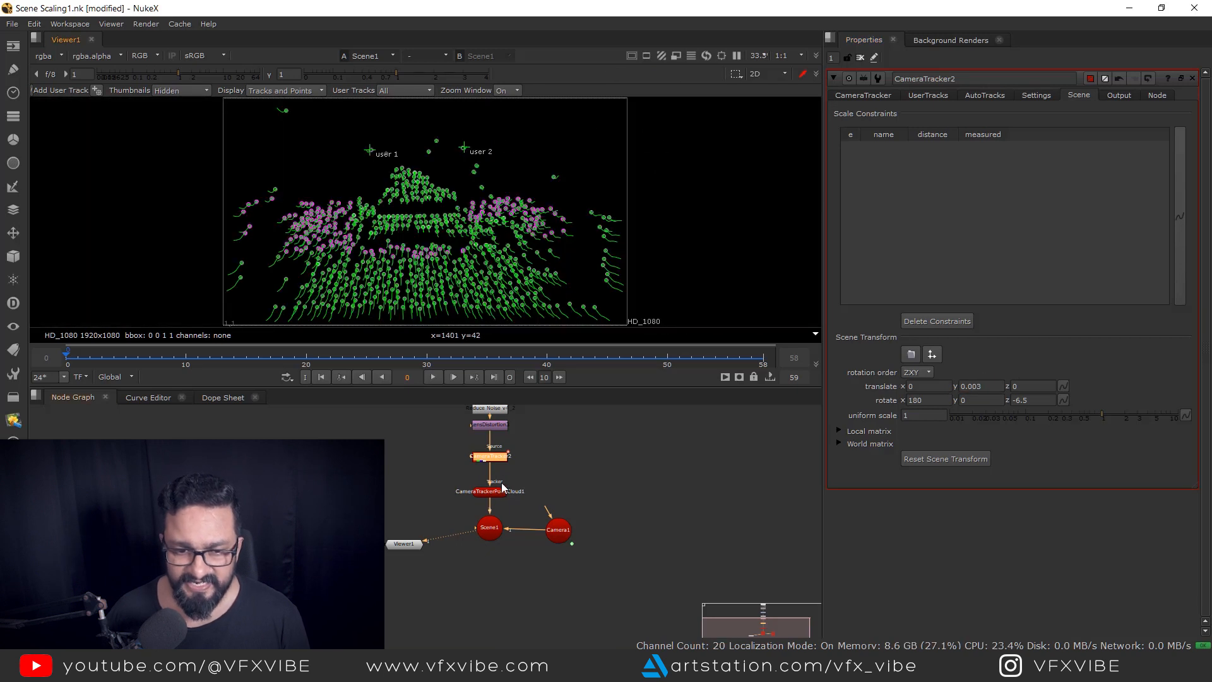
left_click(766, 73)
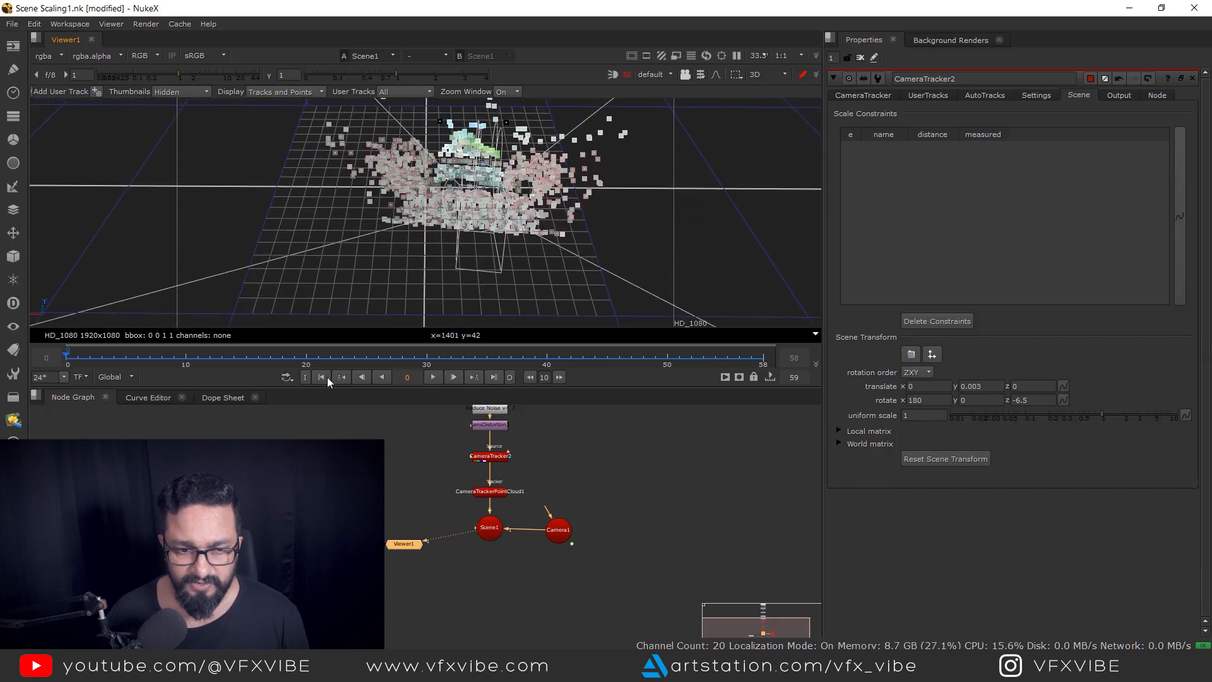
left_click(431, 376)
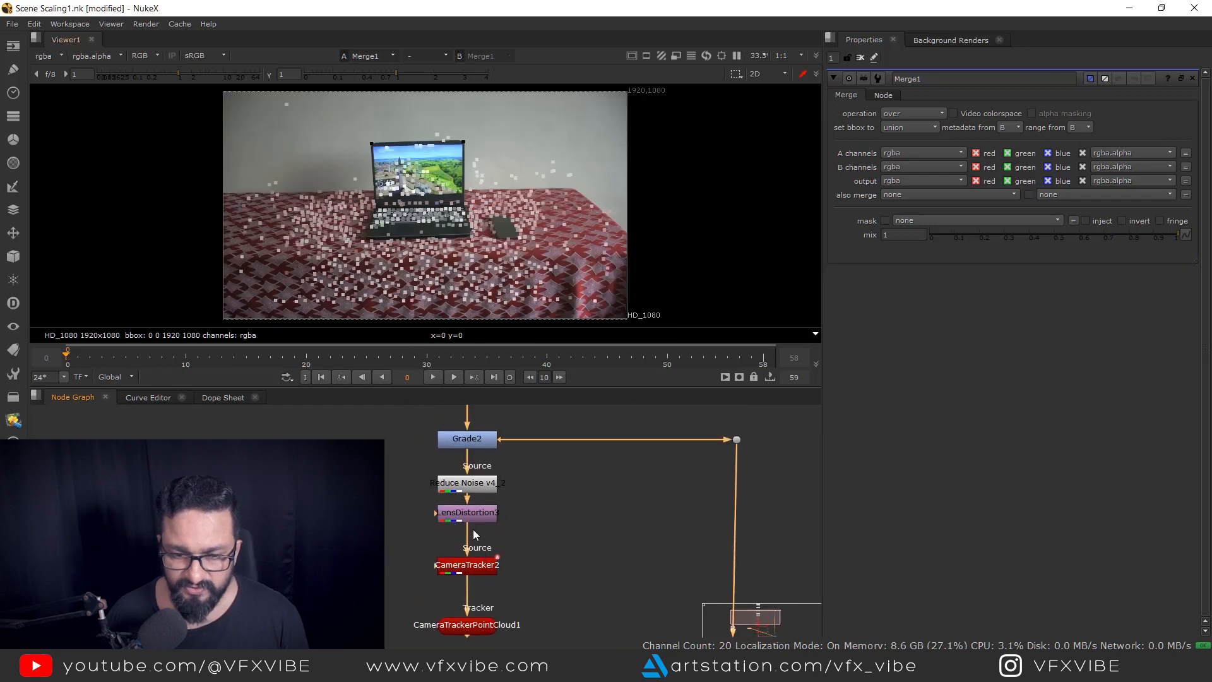
- Give ScanlineRender1 an overscan of 150 for the point-cloud overlay
scroll("down", 3)
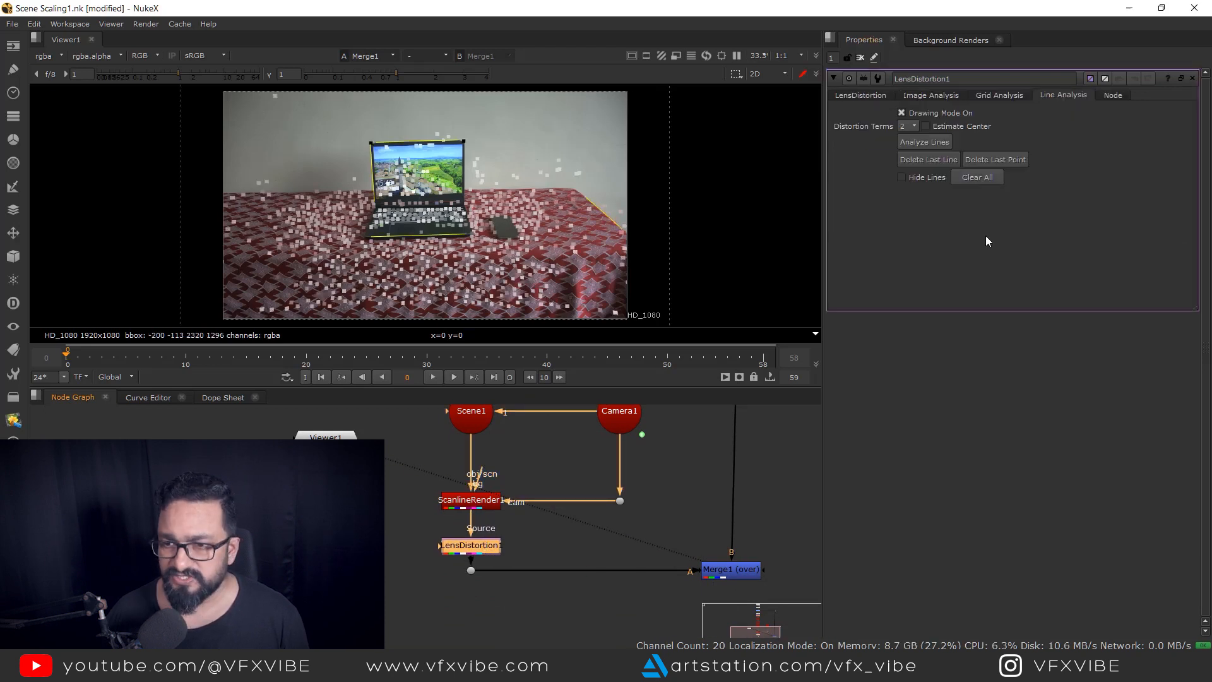
left_click(862, 95)
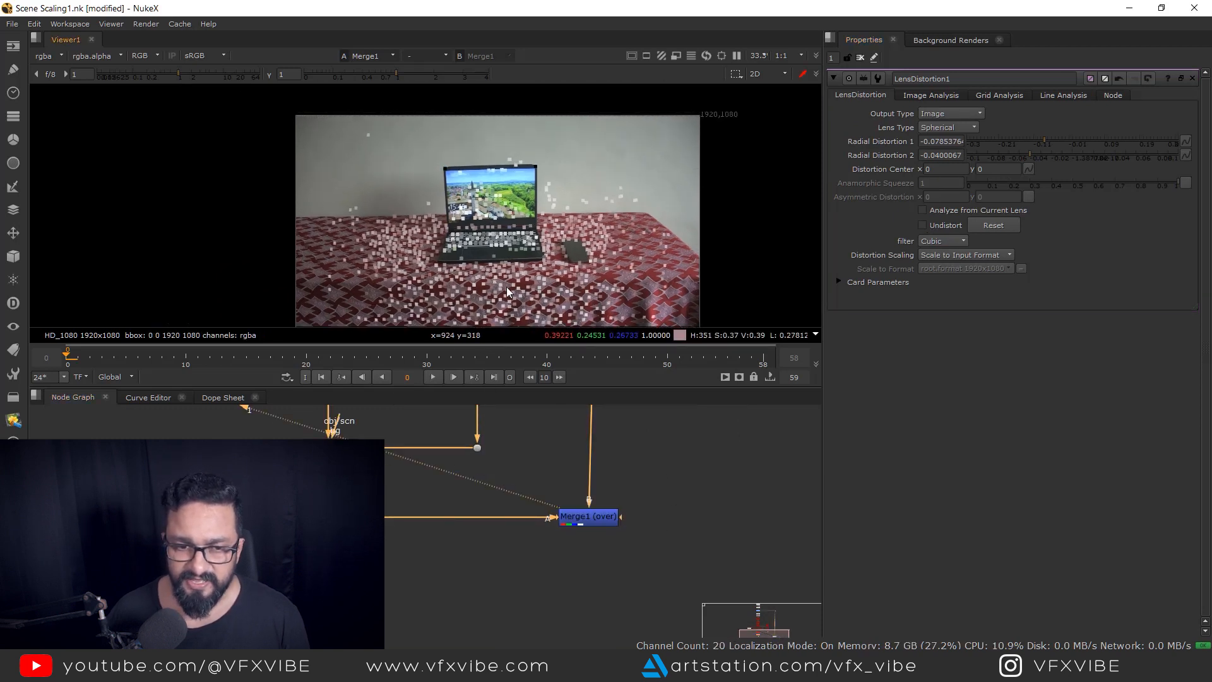
left_click(432, 377)
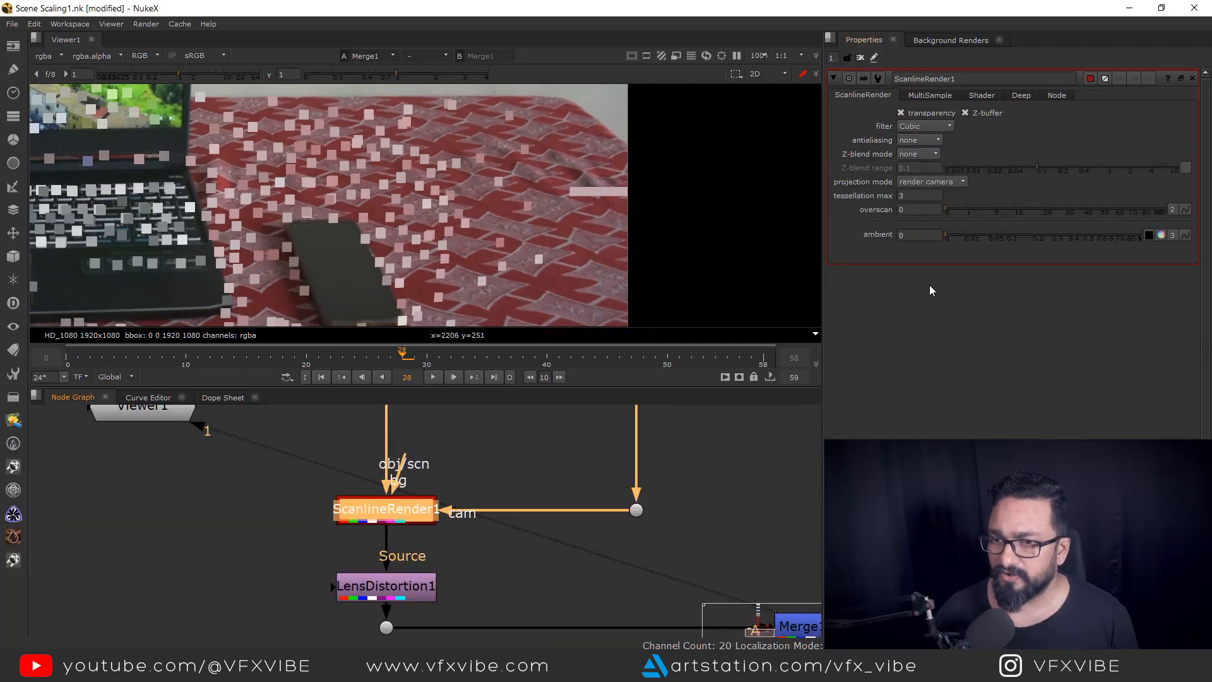
left_click(920, 210)
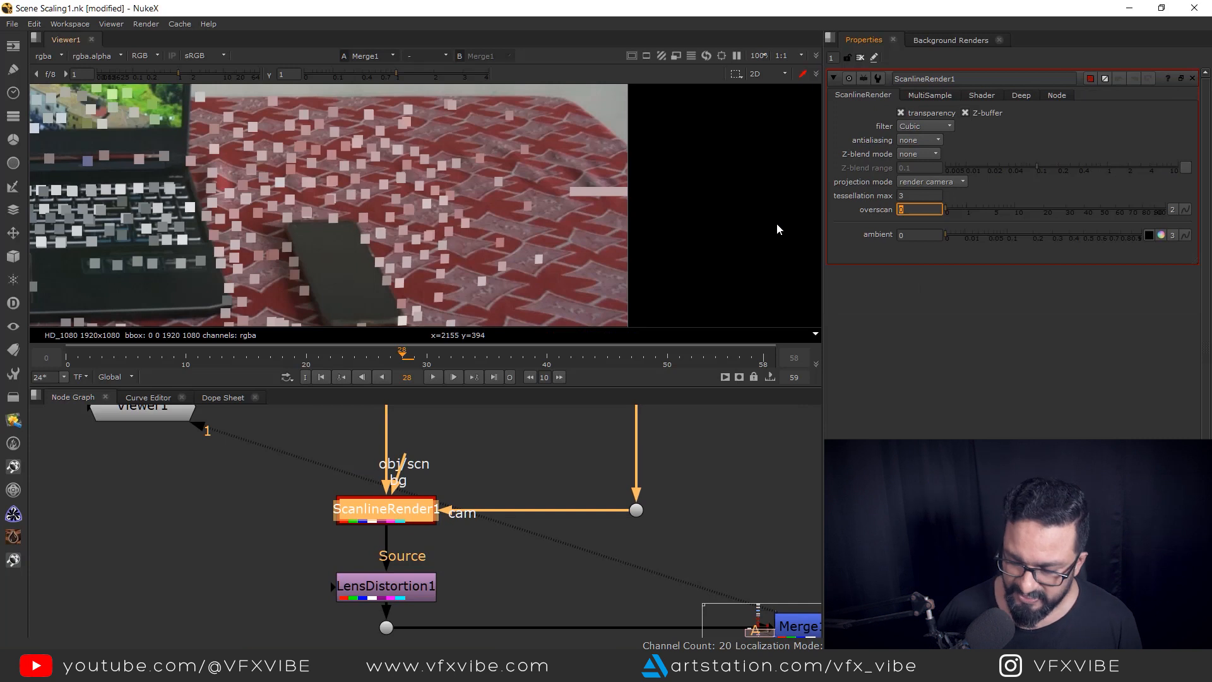
type("150")
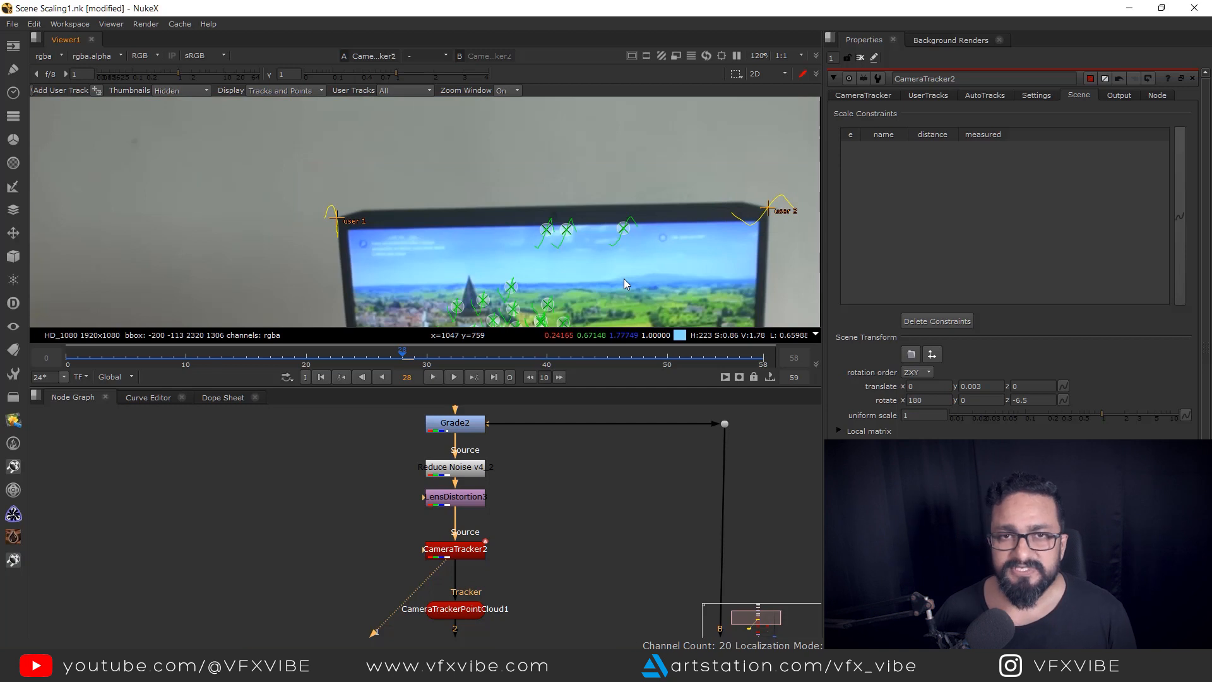
mouse_move(480, 232)
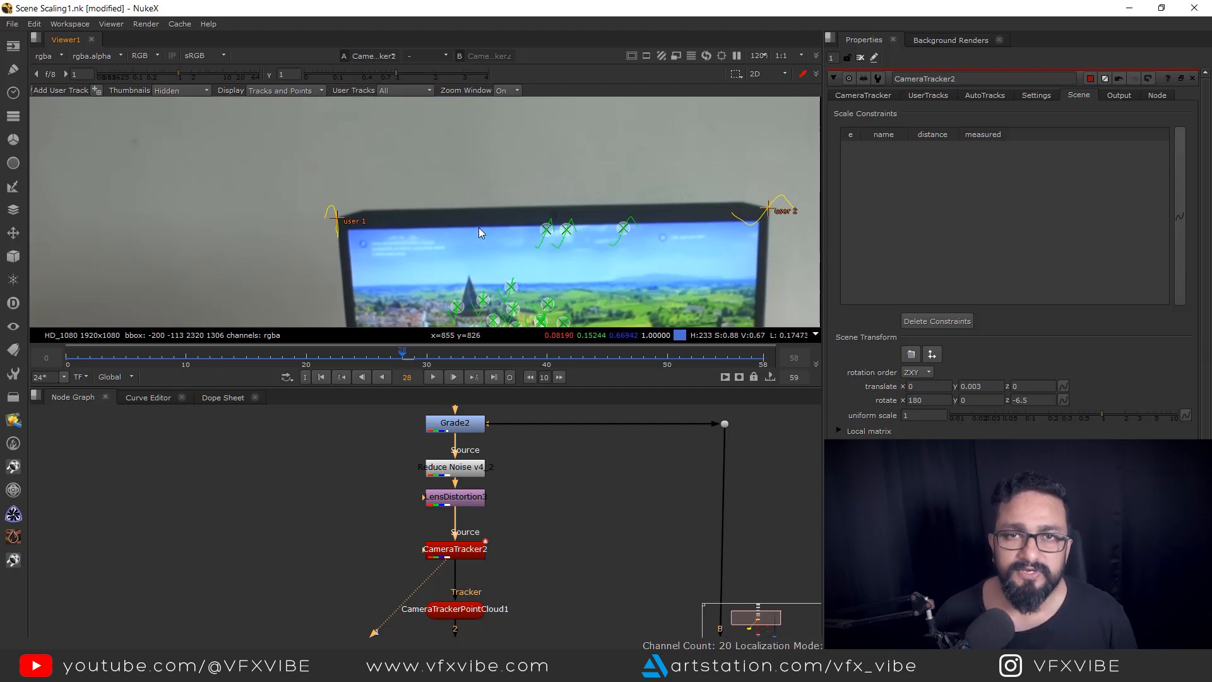
mouse_move(359, 233)
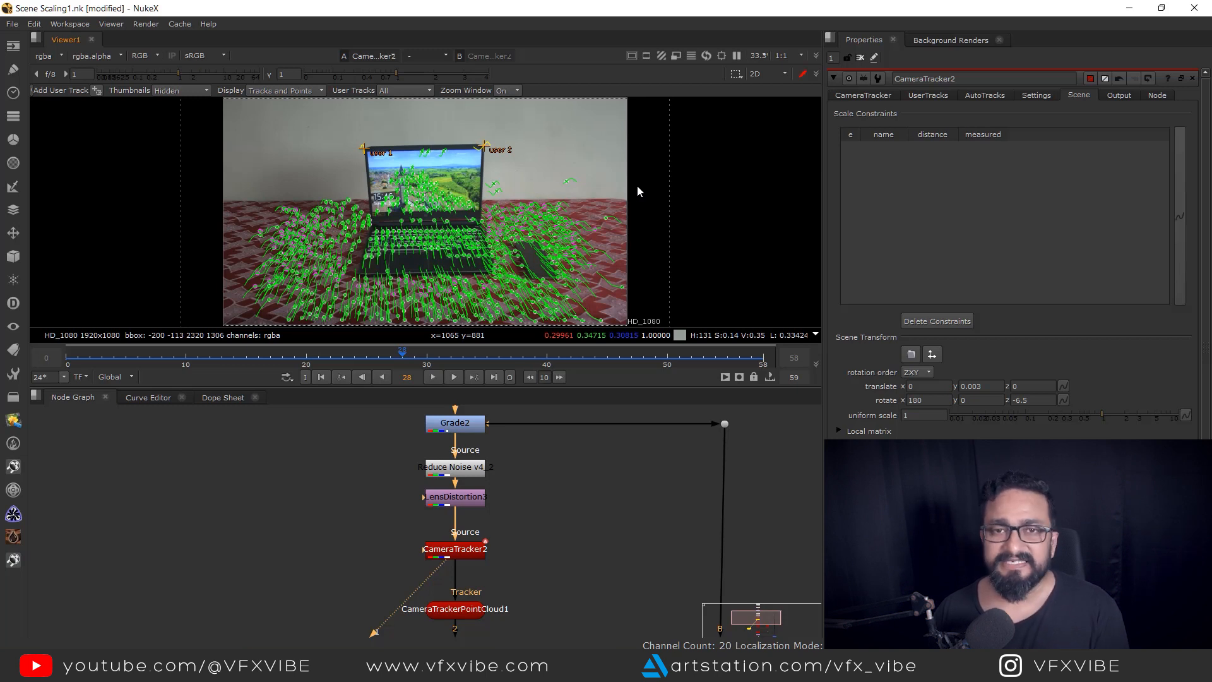
mouse_move(626, 189)
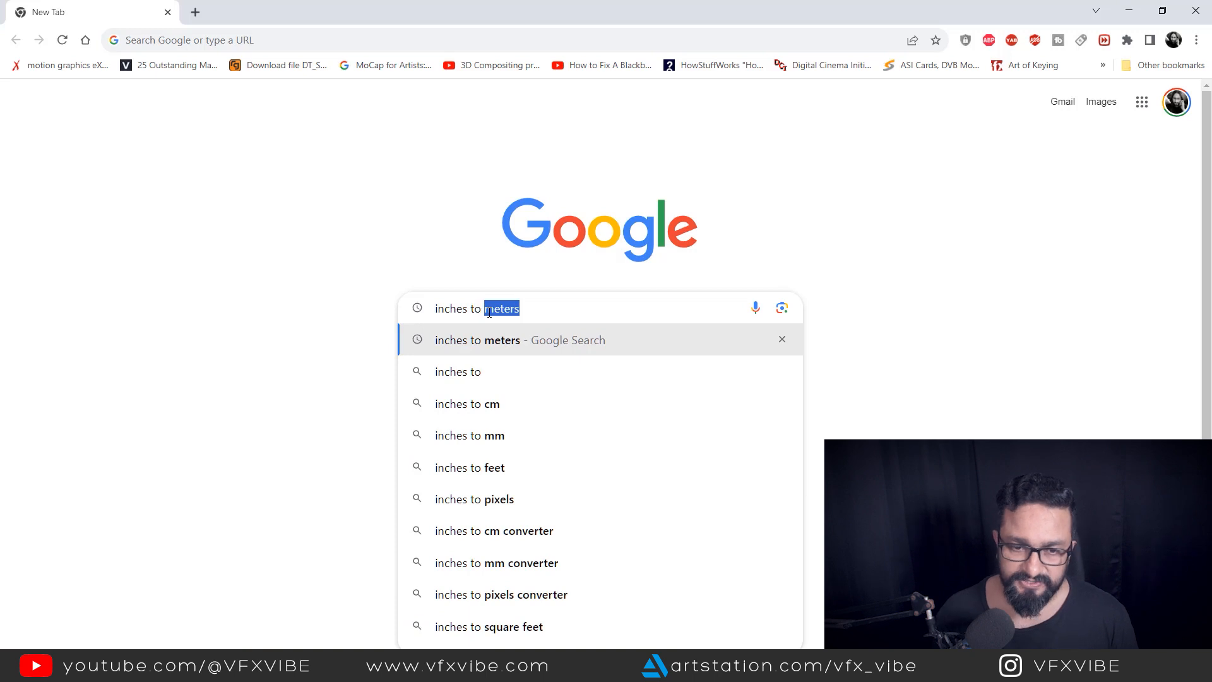
- Enter 14 inches in Google's inch-to-meter converter
left_click(477, 340)
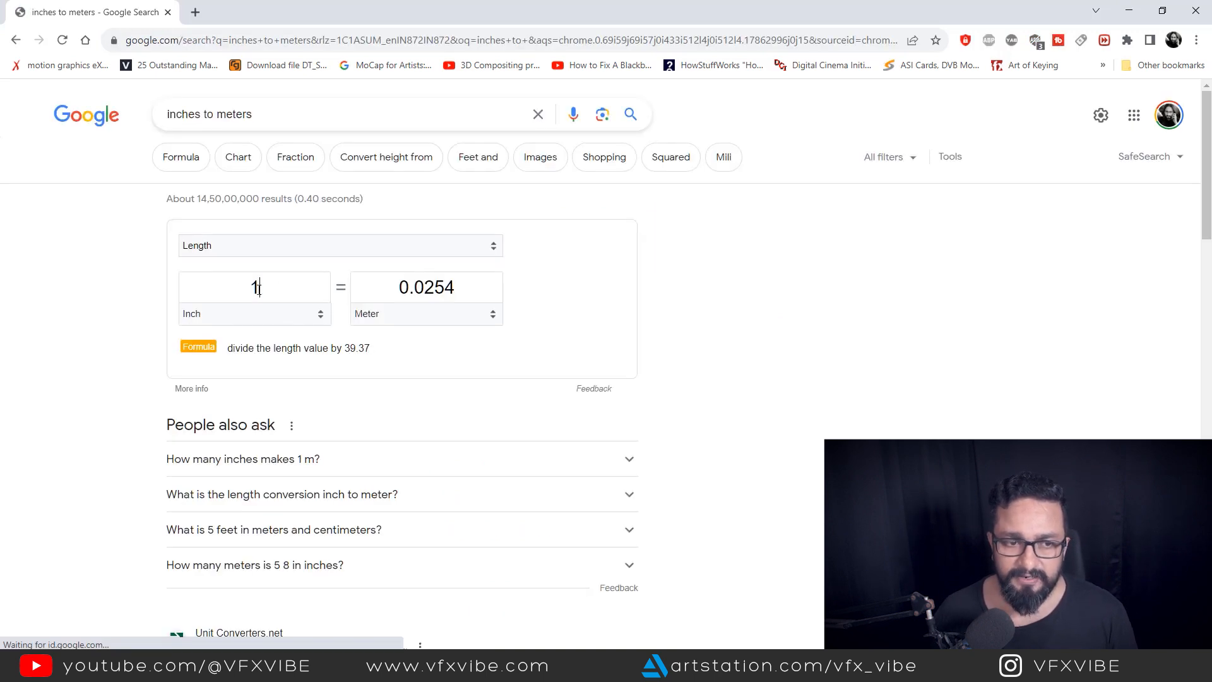
type("14")
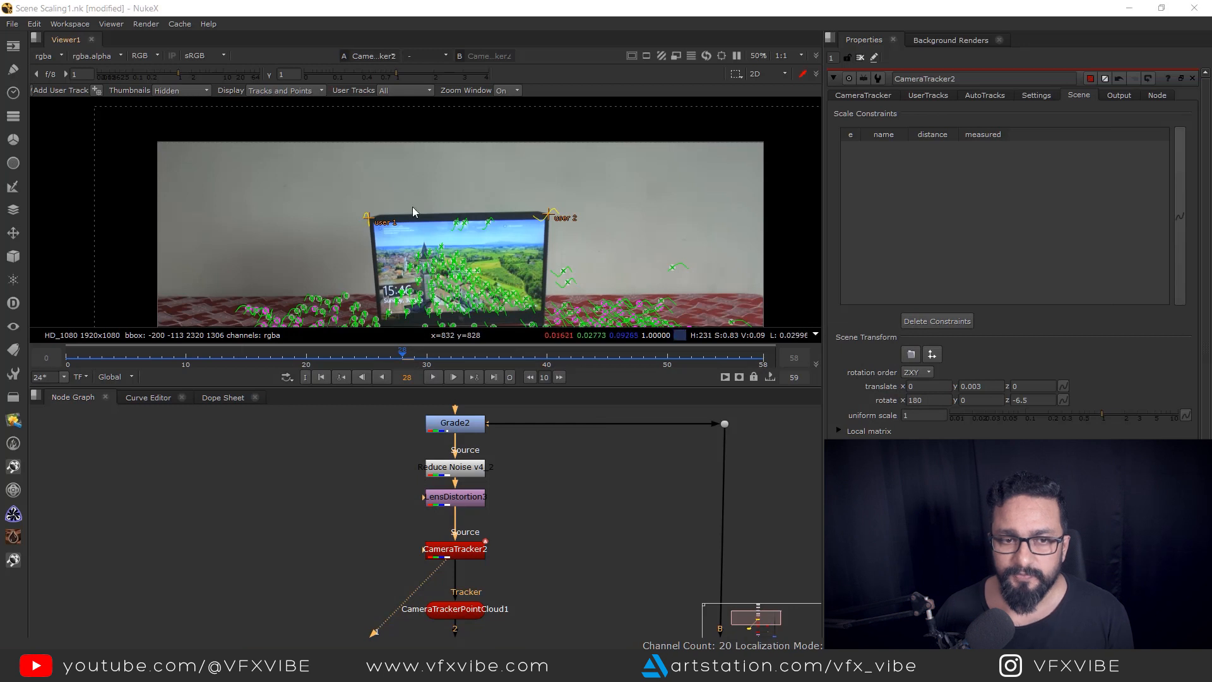
mouse_move(588, 252)
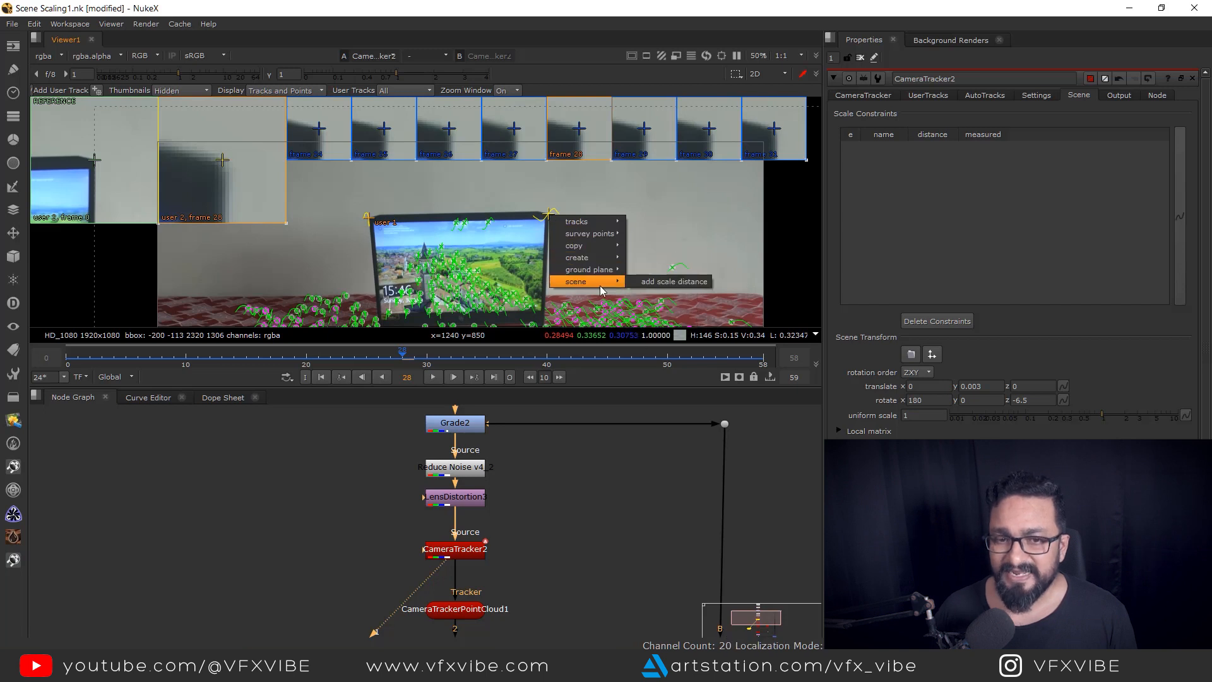
mouse_move(671, 282)
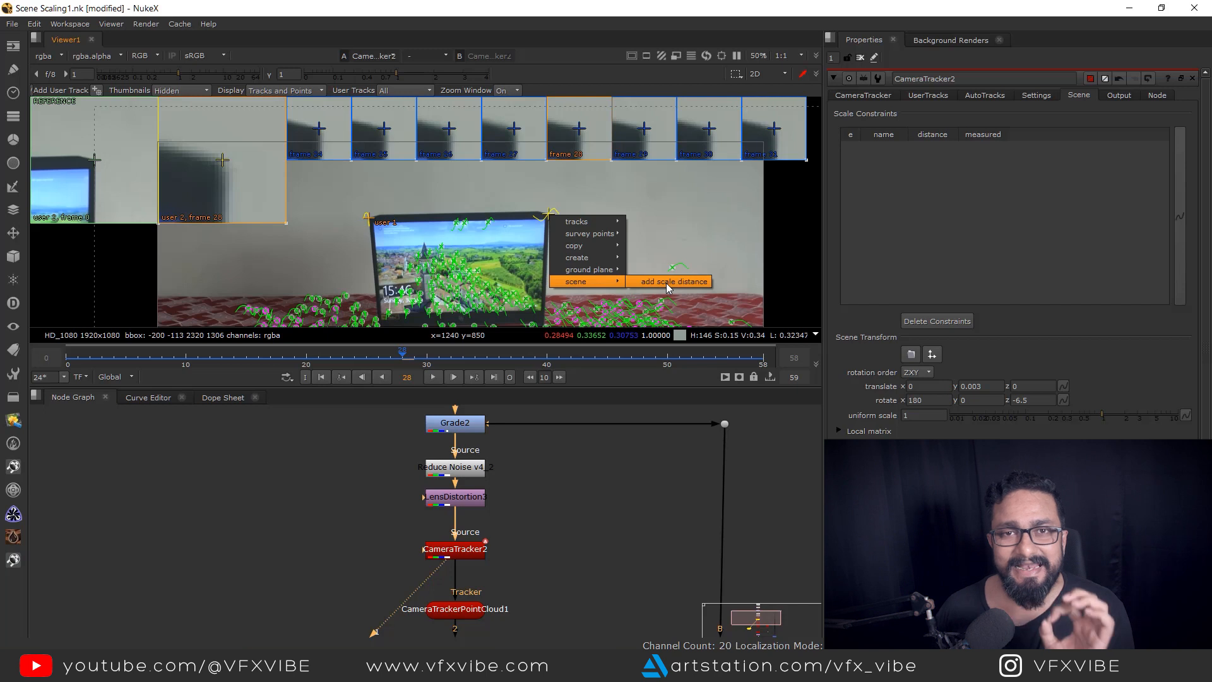
- Add a scale distance constraint between the user 1 and user 2 tracks
left_click(670, 282)
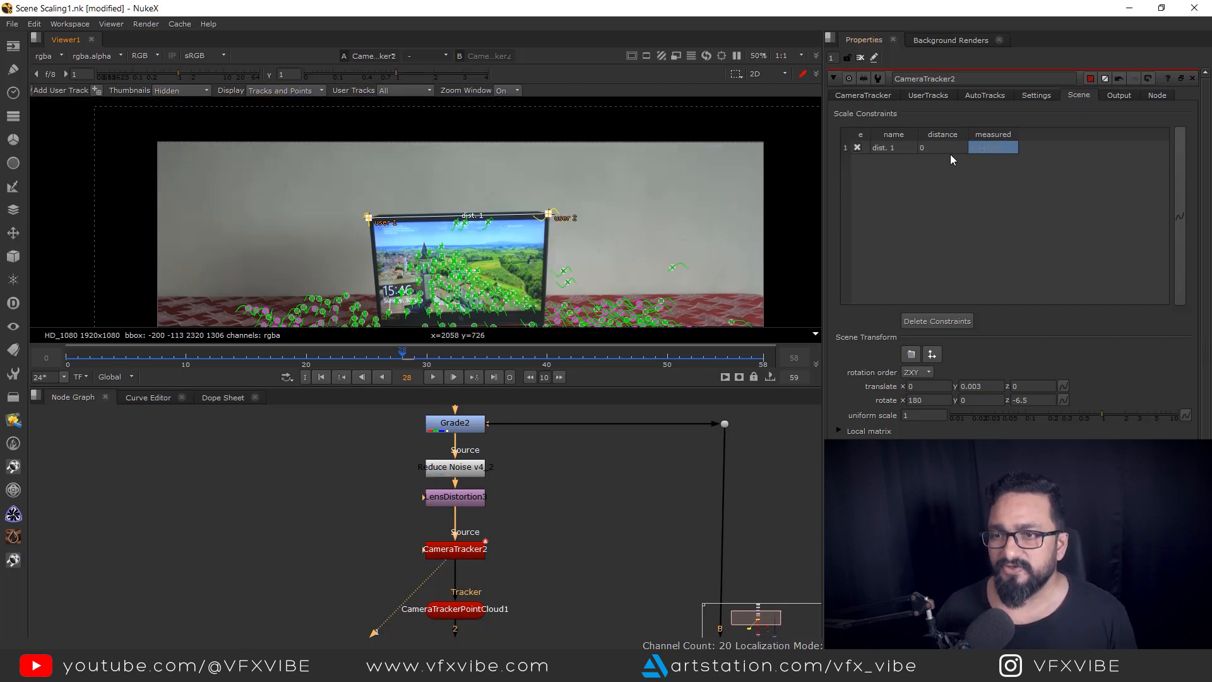
mouse_move(993, 146)
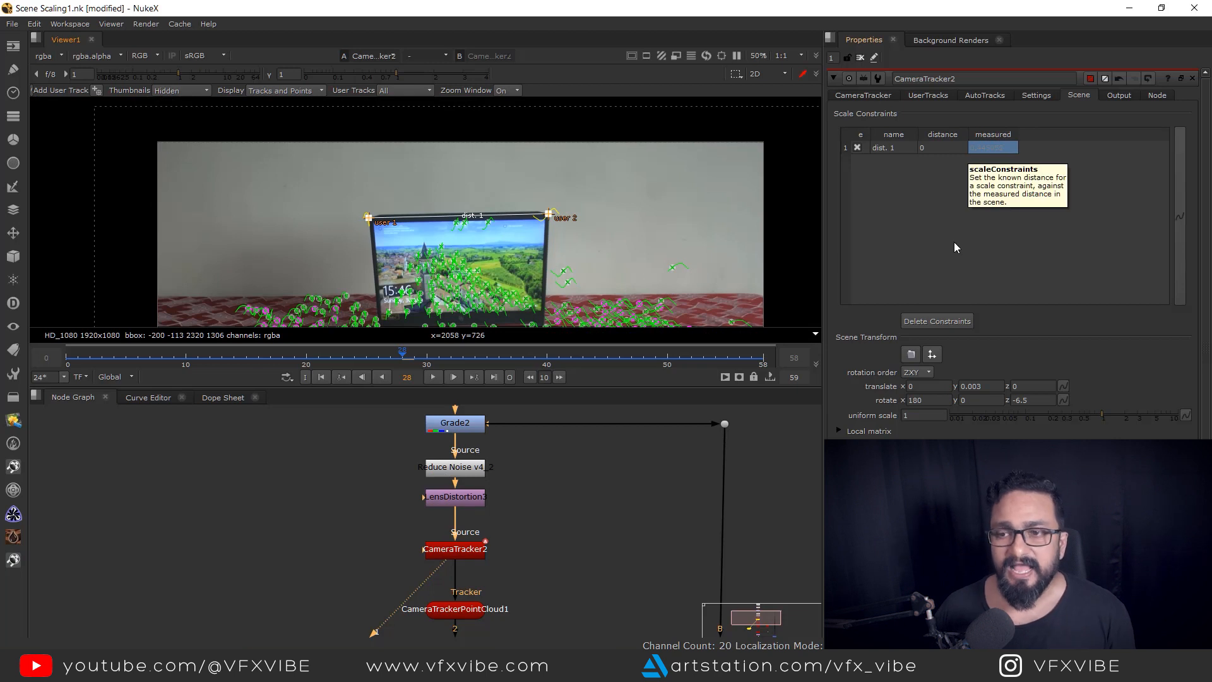
mouse_move(953, 225)
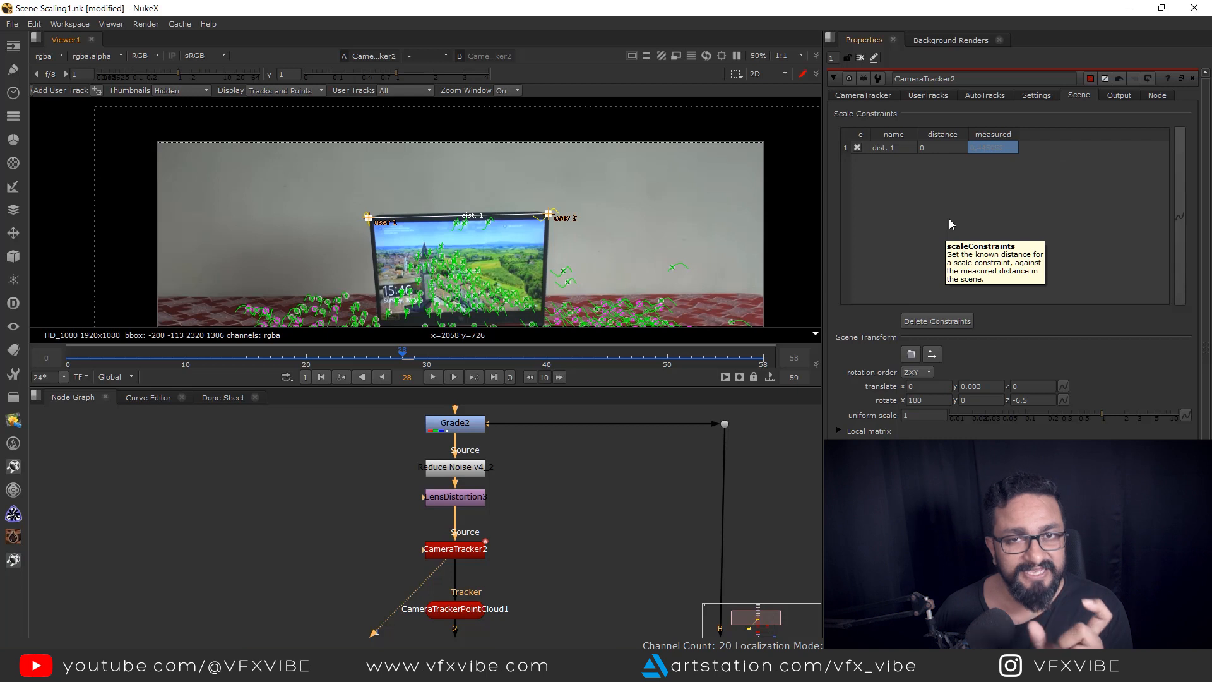
mouse_move(944, 177)
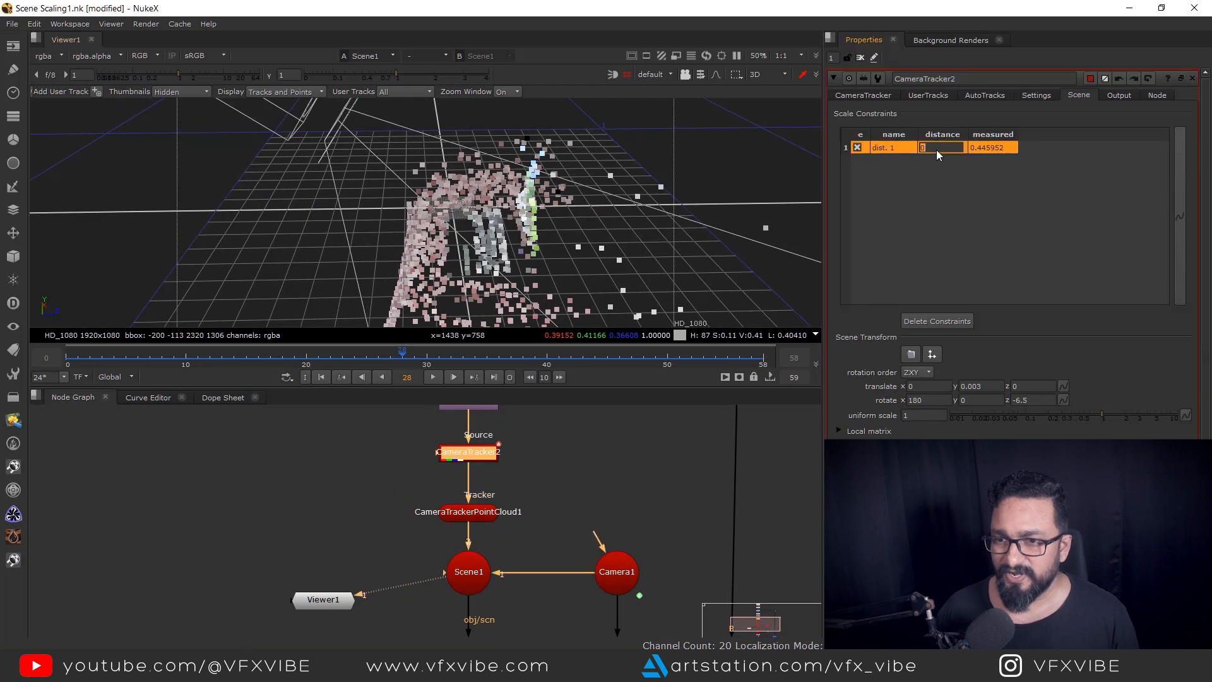
- Enter .3 as the known distance for the dist. 1 constraint
type(".3")
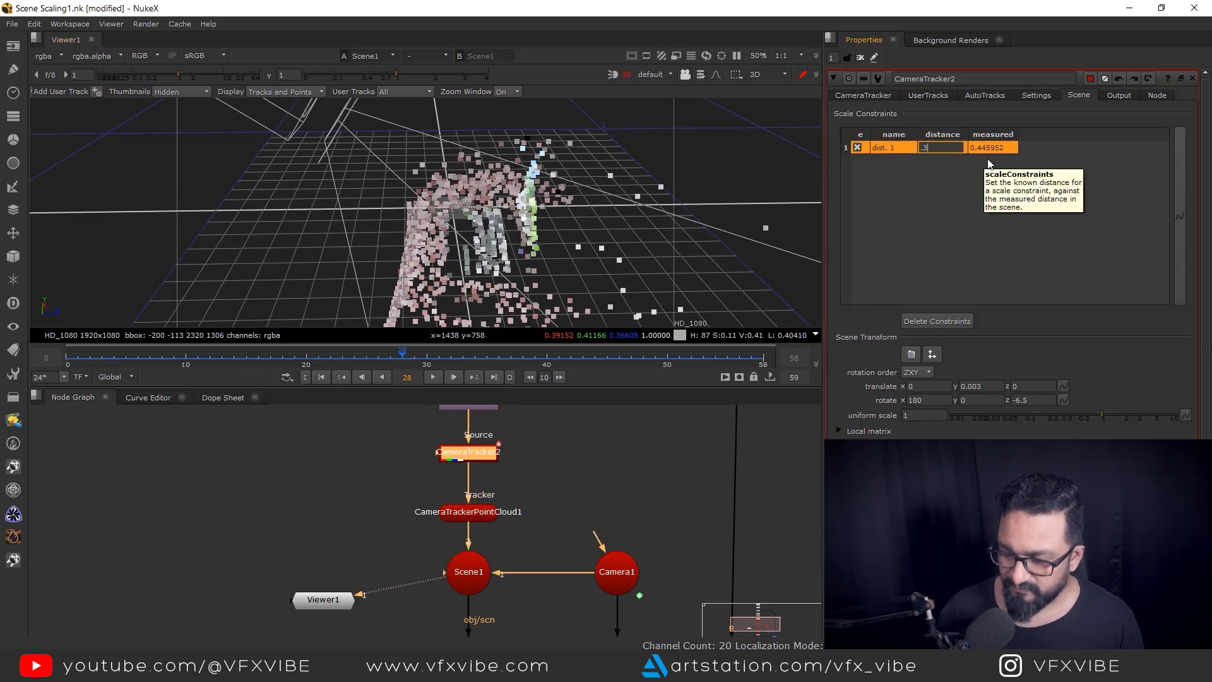